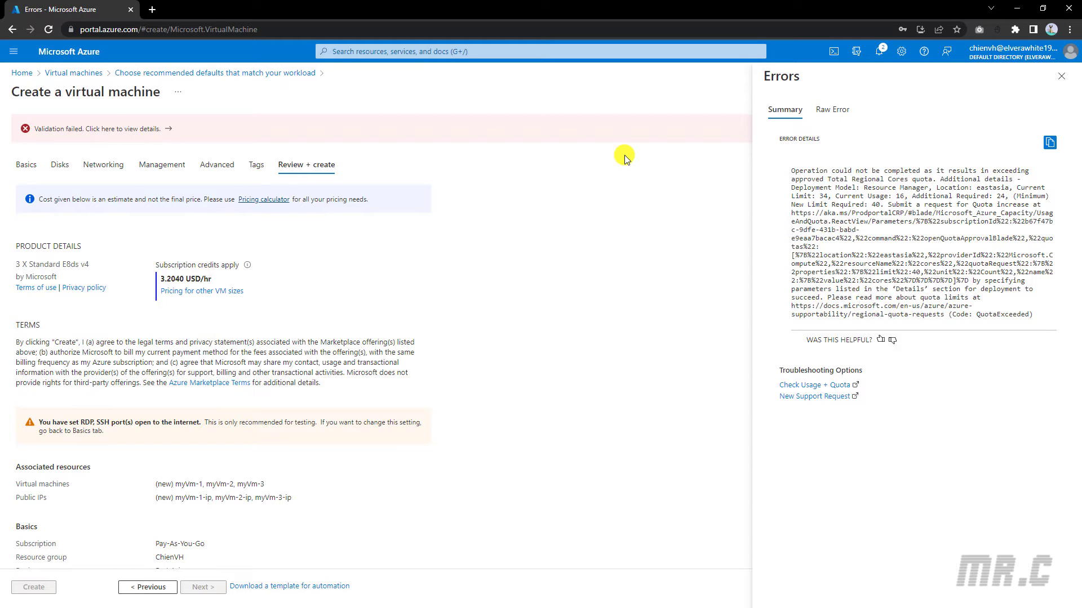
{"action": "mouse_move", "coordinate": [814, 86]}
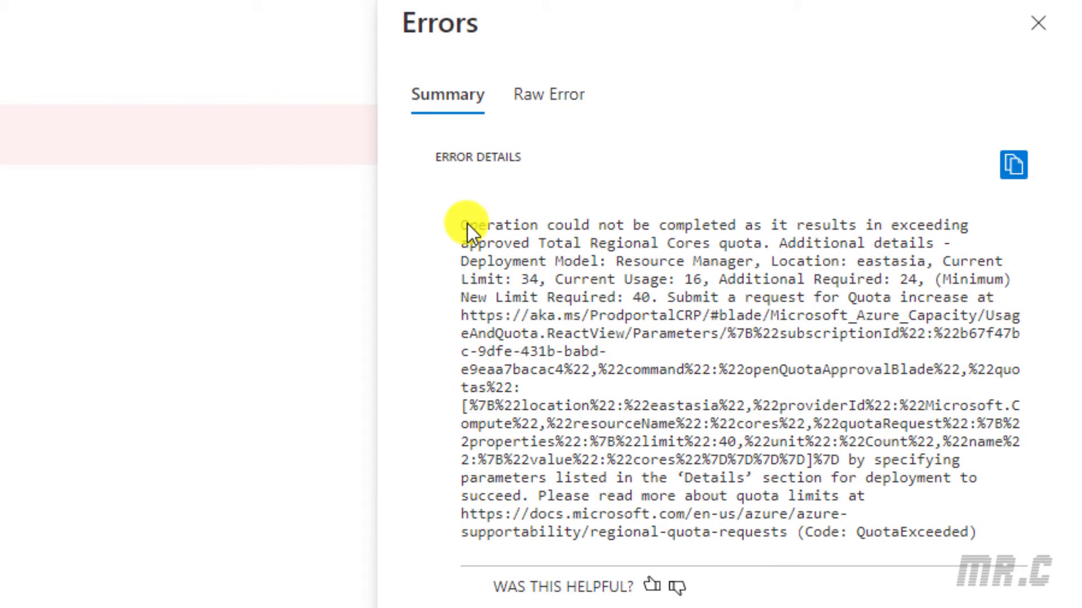
{"action": "mouse_move", "coordinate": [742, 207]}
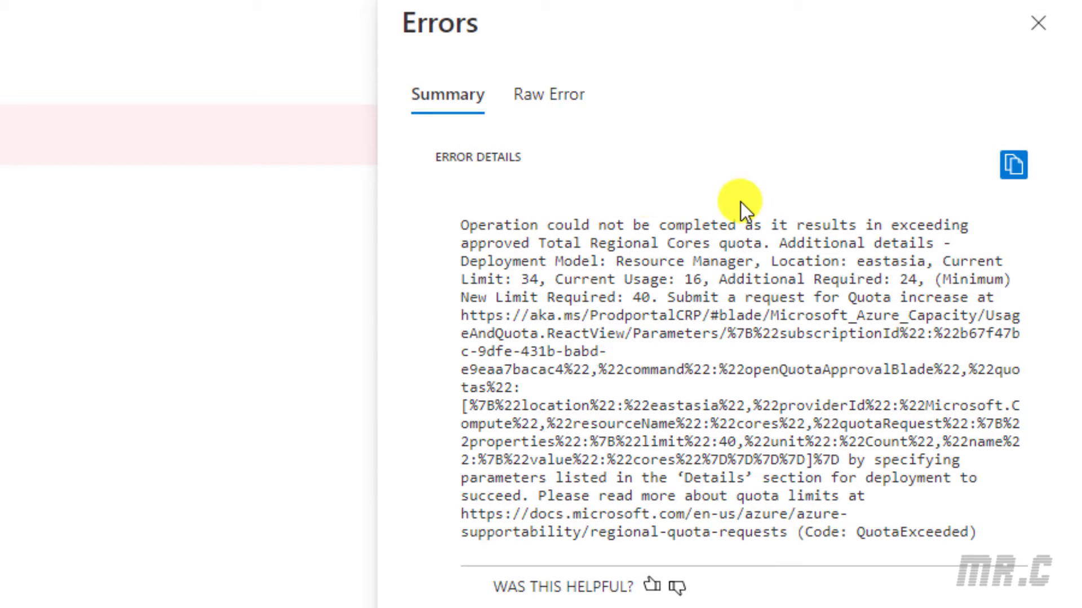
{"action": "mouse_move", "coordinate": [570, 245]}
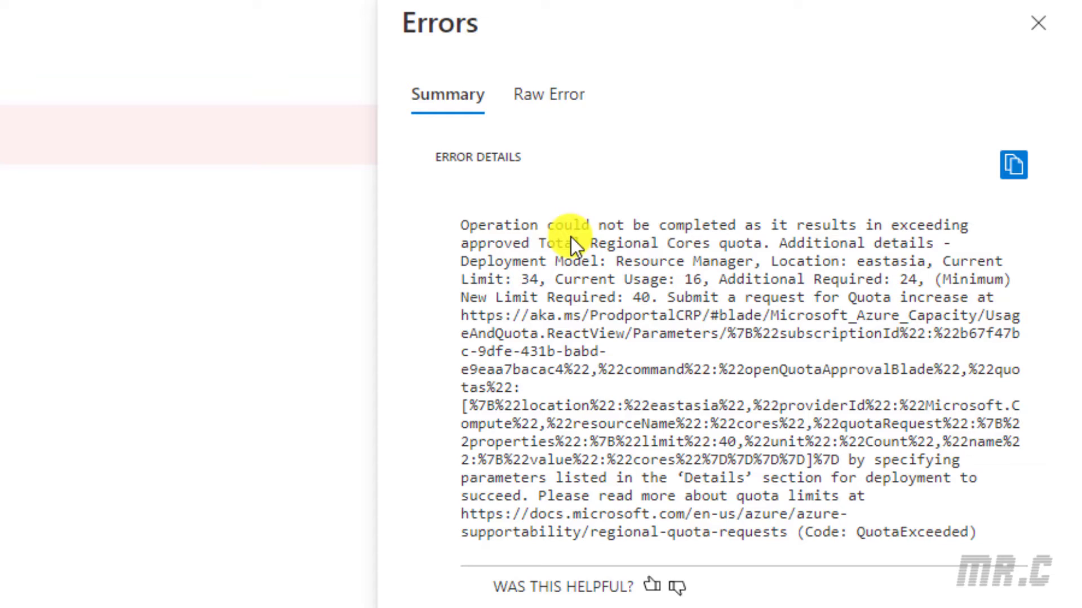
{"action": "mouse_move", "coordinate": [781, 252]}
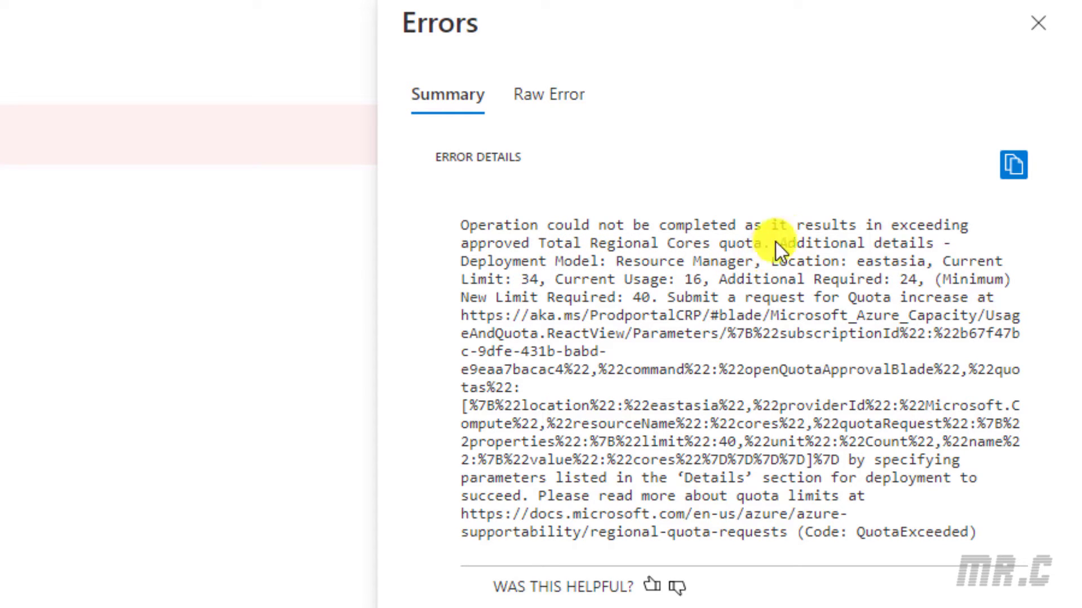
{"action": "mouse_move", "coordinate": [525, 333]}
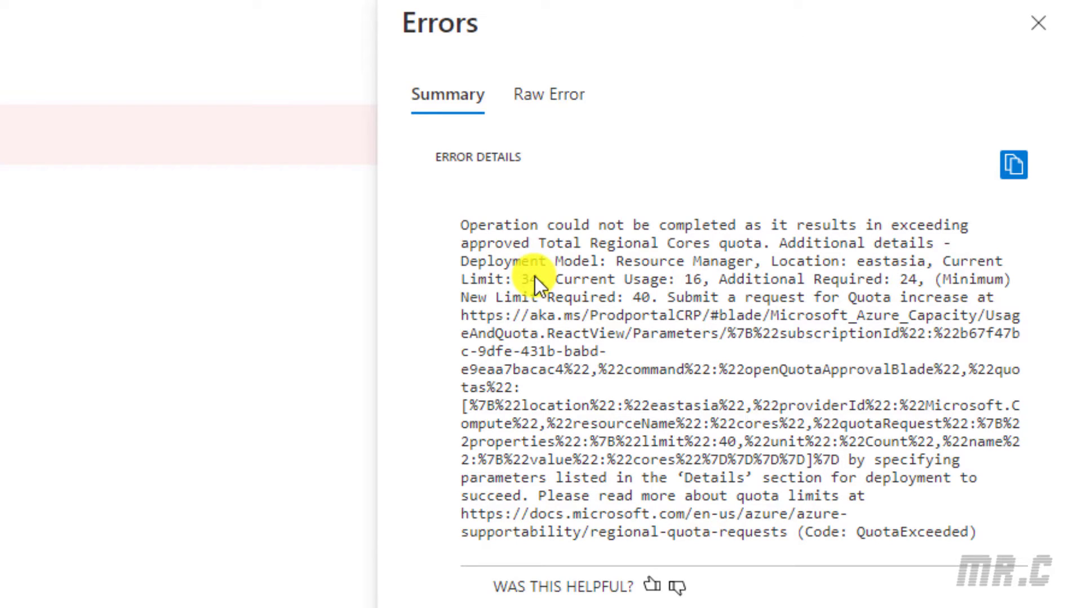
{"action": "mouse_move", "coordinate": [699, 290]}
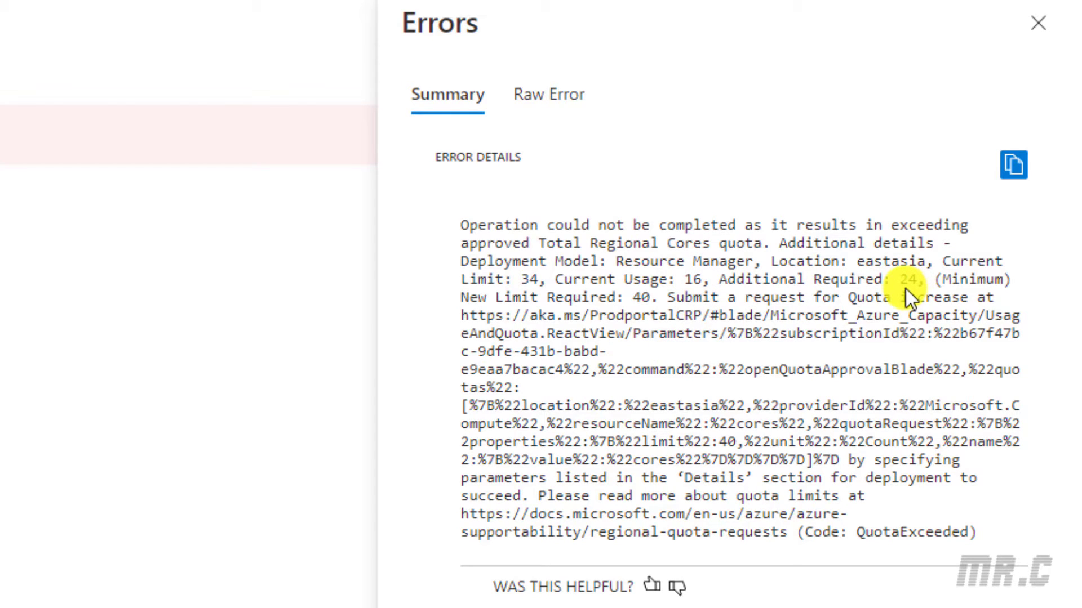
{"action": "mouse_move", "coordinate": [652, 337]}
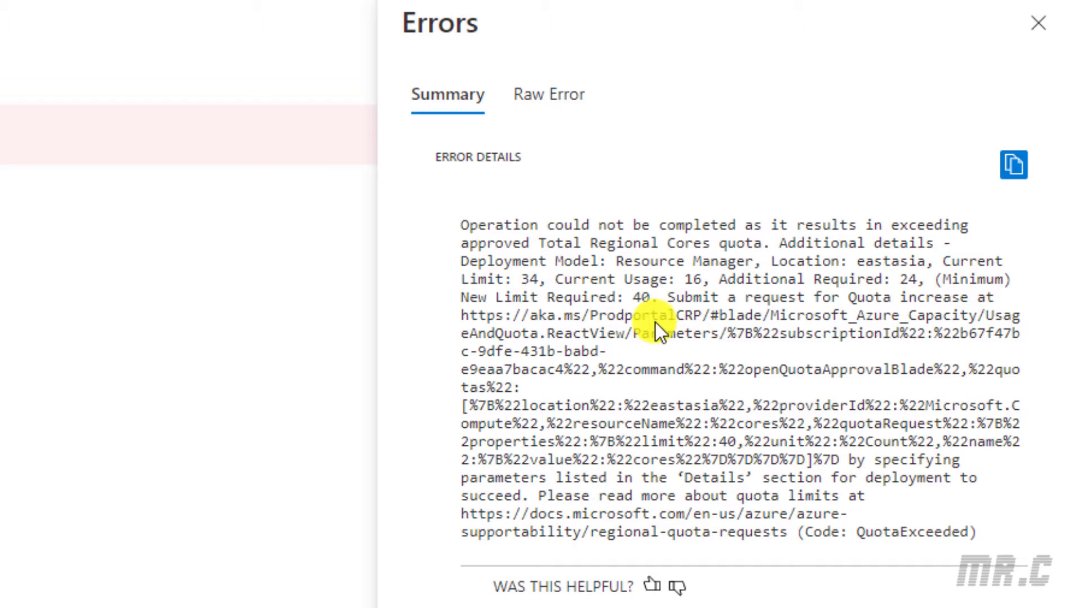
{"action": "mouse_move", "coordinate": [617, 309]}
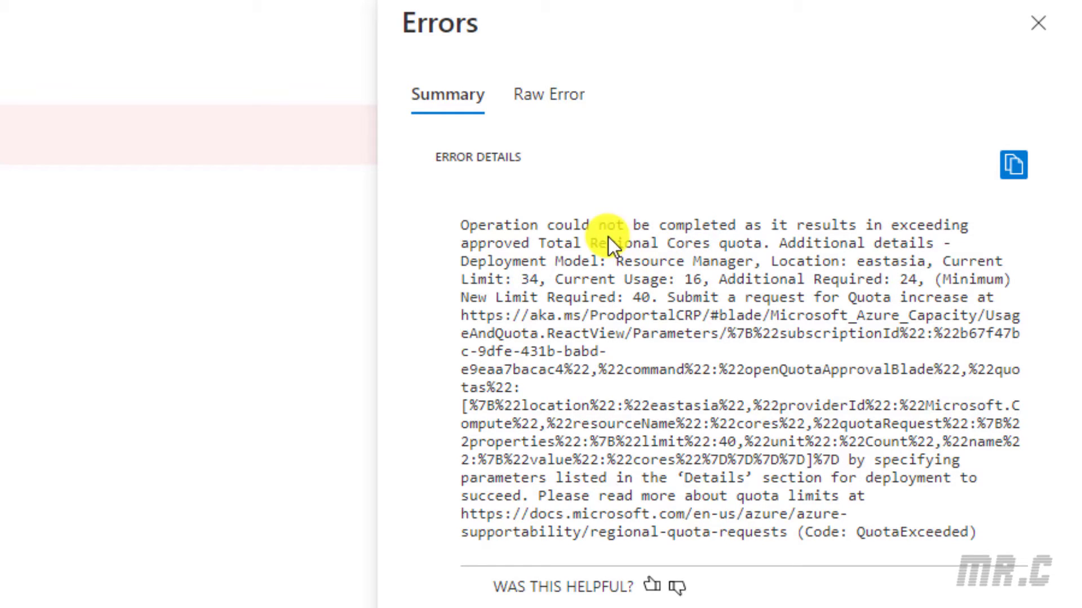
{"action": "mouse_move", "coordinate": [924, 282]}
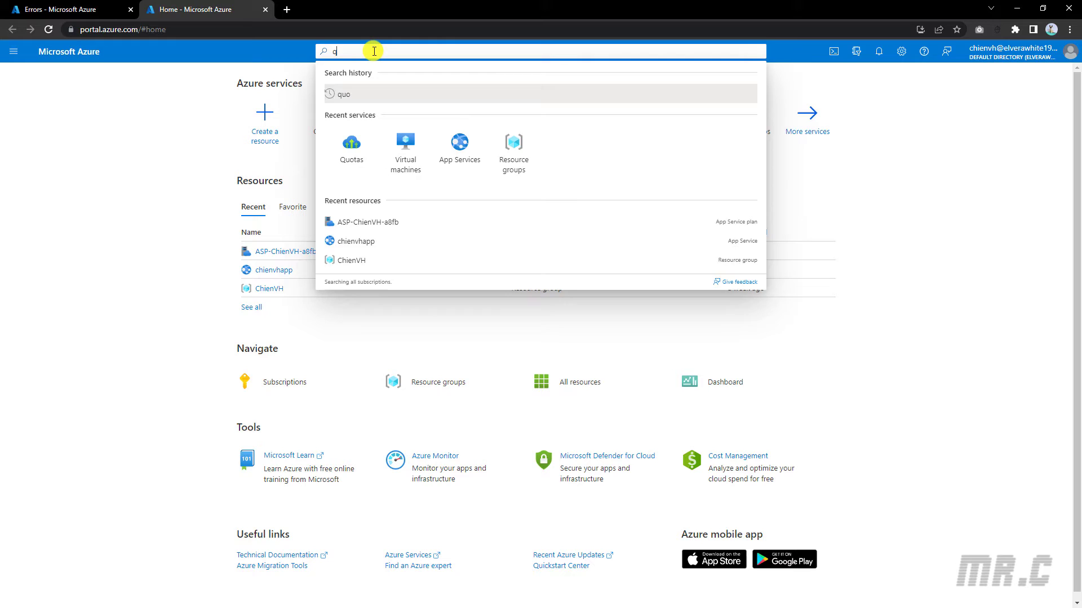
Open the Quotas service and its My quotas list for East Asia compute.
{"action": "left_click", "coordinate": [351, 144]}
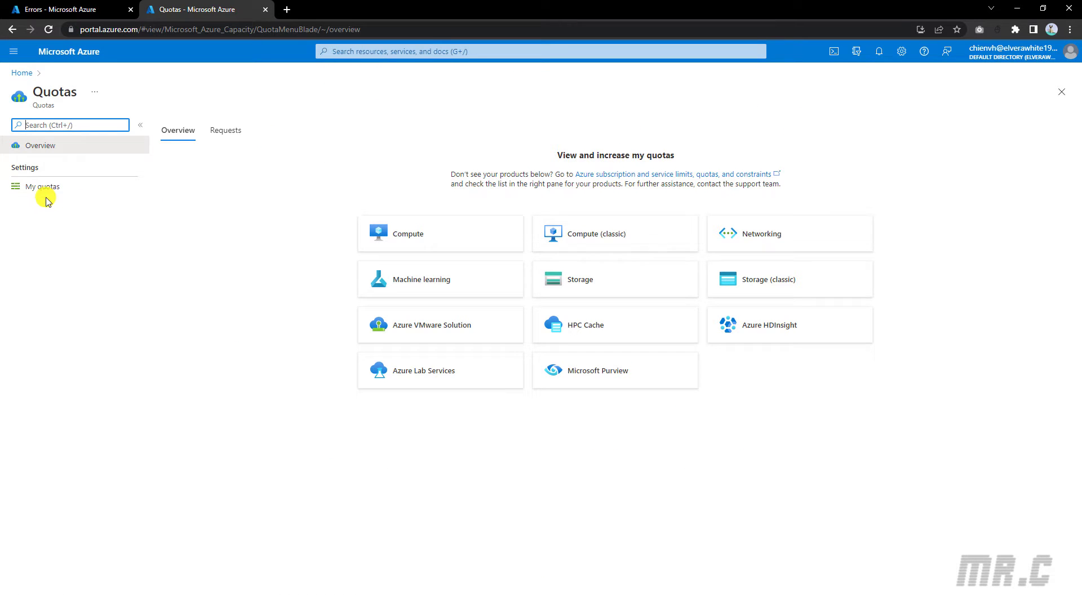
{"action": "left_click", "coordinate": [40, 186]}
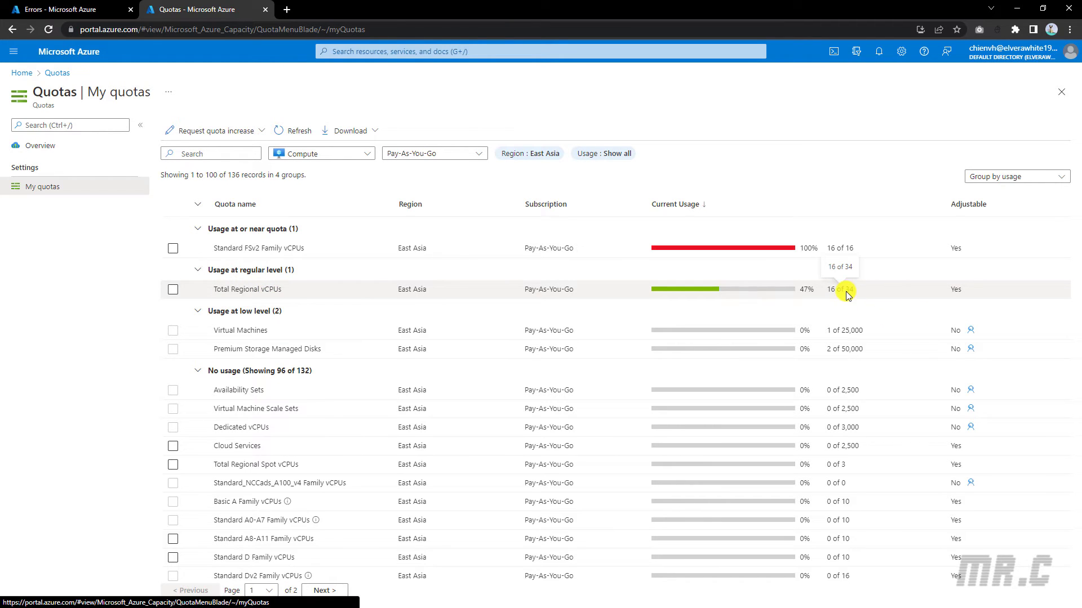
{"action": "mouse_move", "coordinate": [855, 292]}
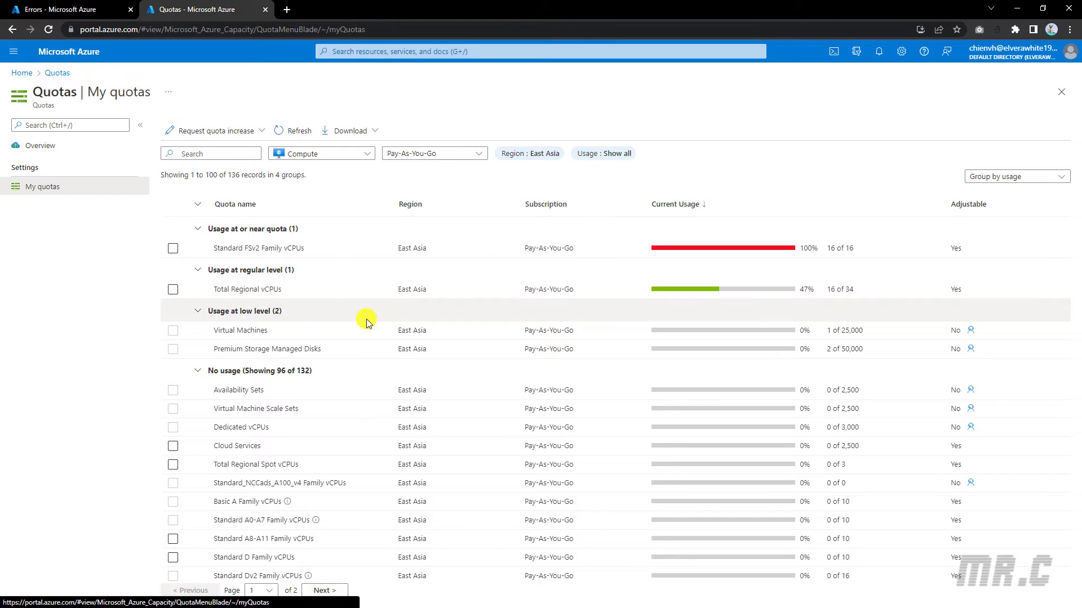
Request a new Total Regional vCPUs limit of 100 and submit it.
{"action": "left_click", "coordinate": [173, 289]}
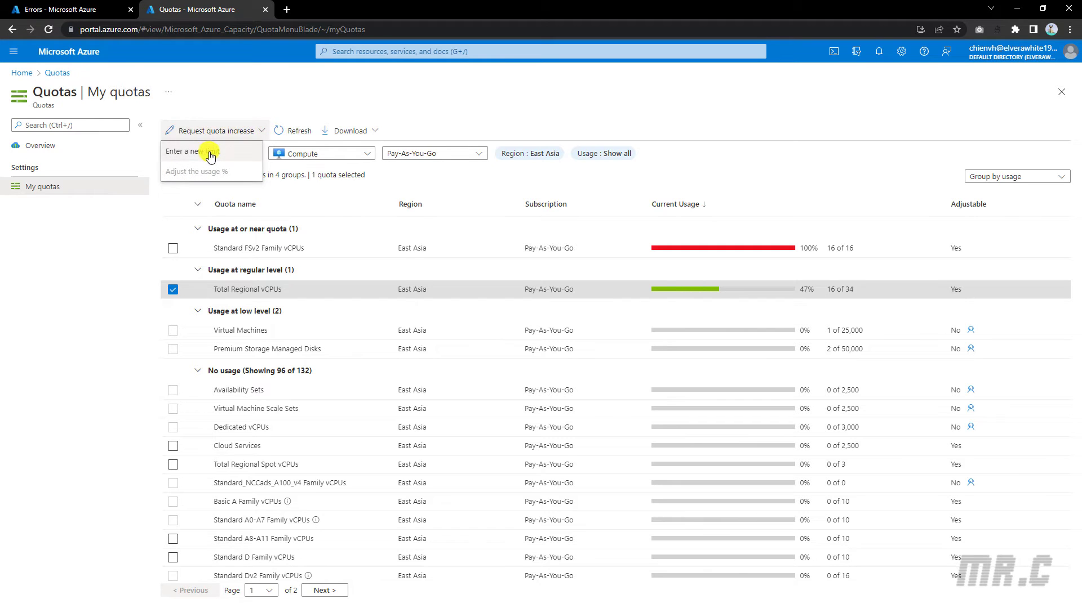
{"action": "left_click", "coordinate": [191, 151]}
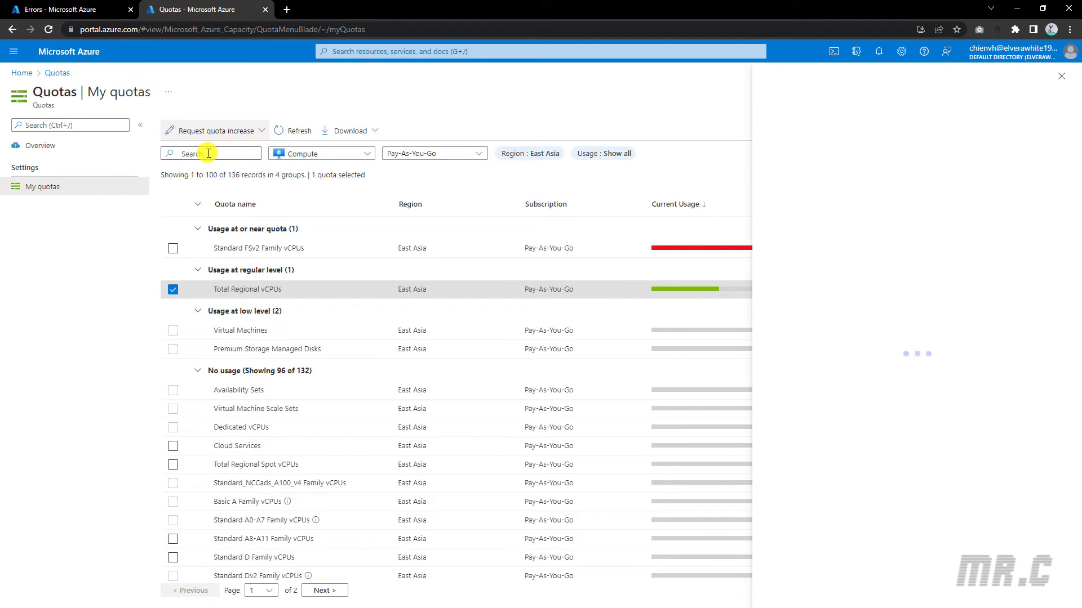
{"action": "left_click", "coordinate": [215, 130]}
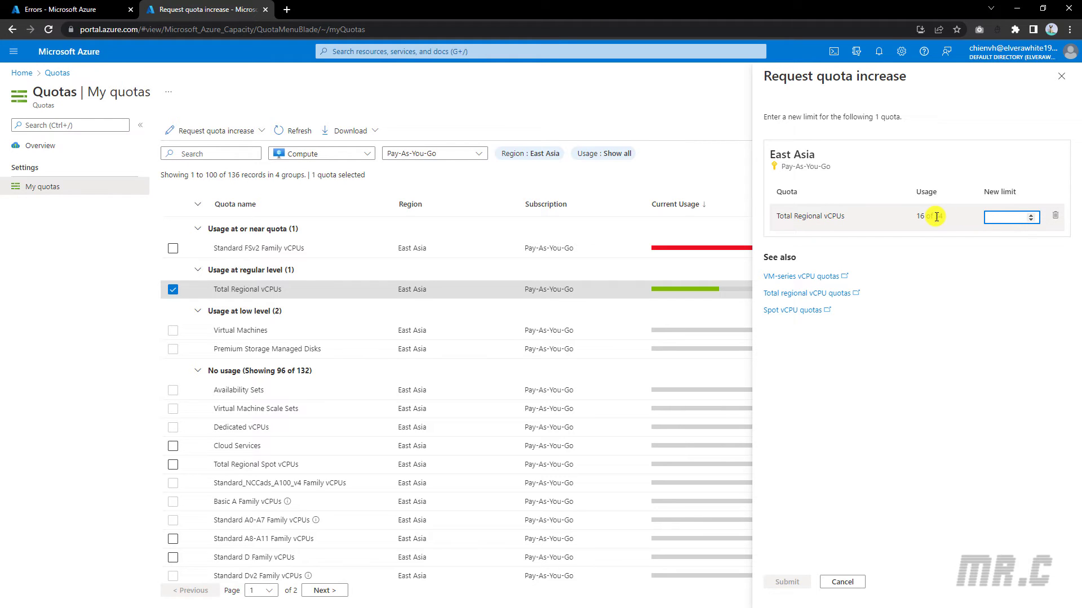
{"action": "type", "text": "1"}
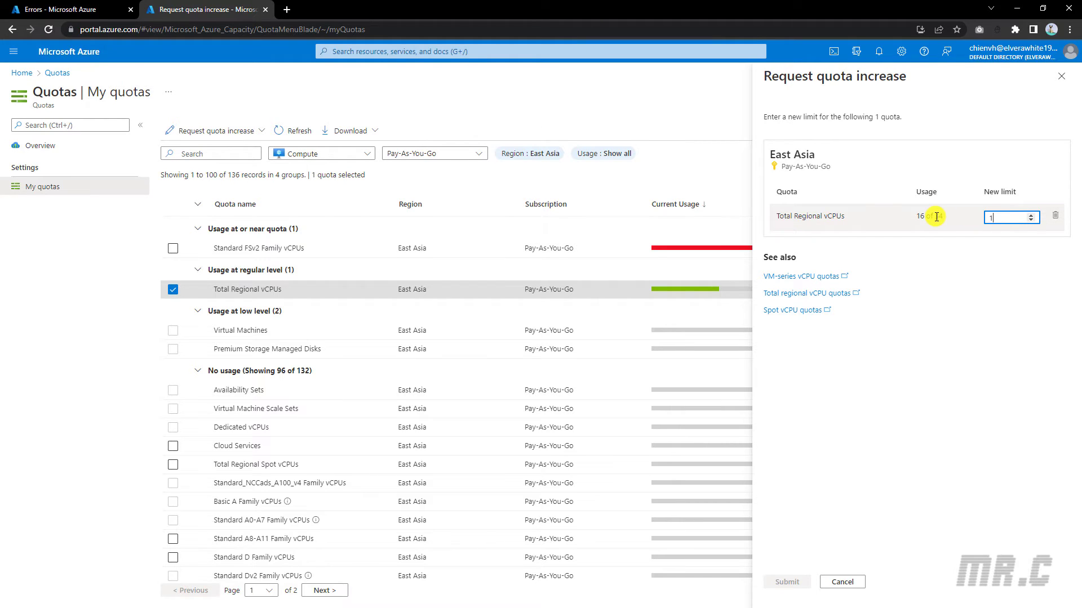
{"action": "type", "text": "100"}
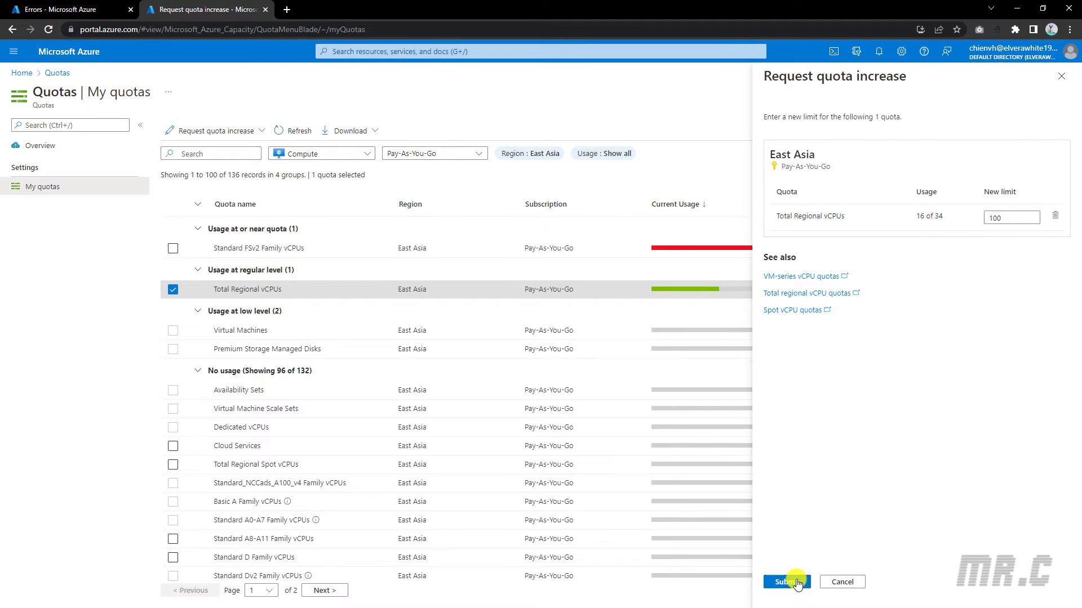
{"action": "left_click", "coordinate": [785, 597]}
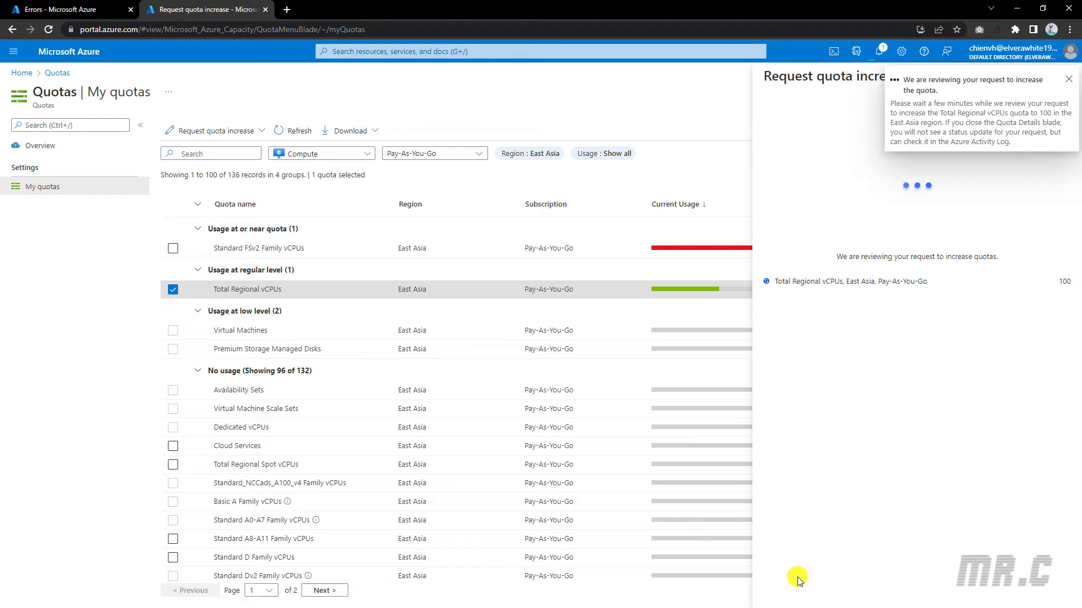
Dismiss the approval notification and close the request pane, confirming 16 of 100.
{"action": "left_click", "coordinate": [1069, 79]}
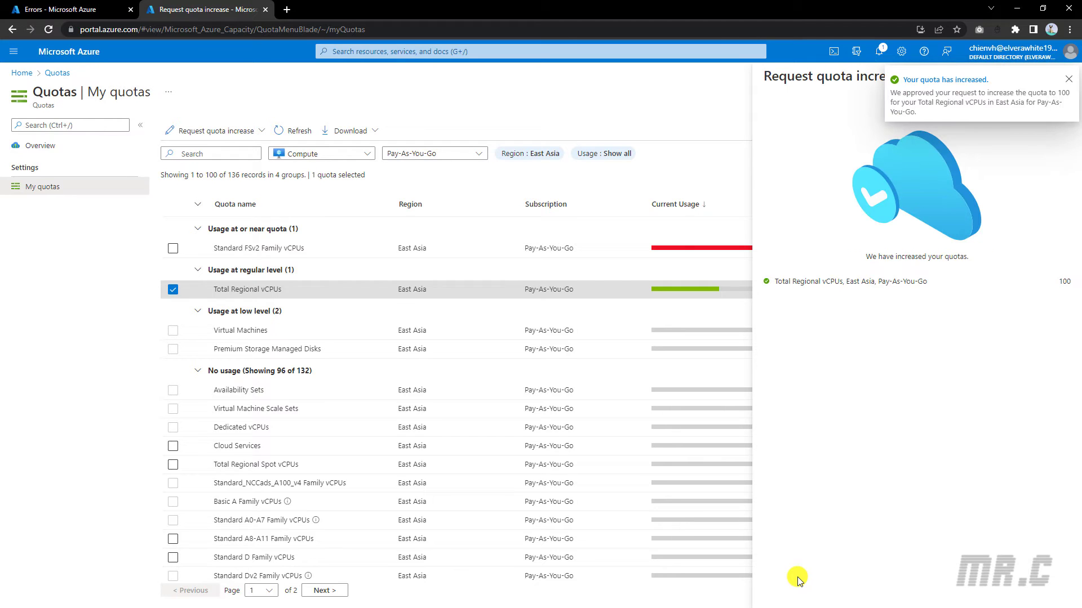
{"action": "mouse_move", "coordinate": [971, 107]}
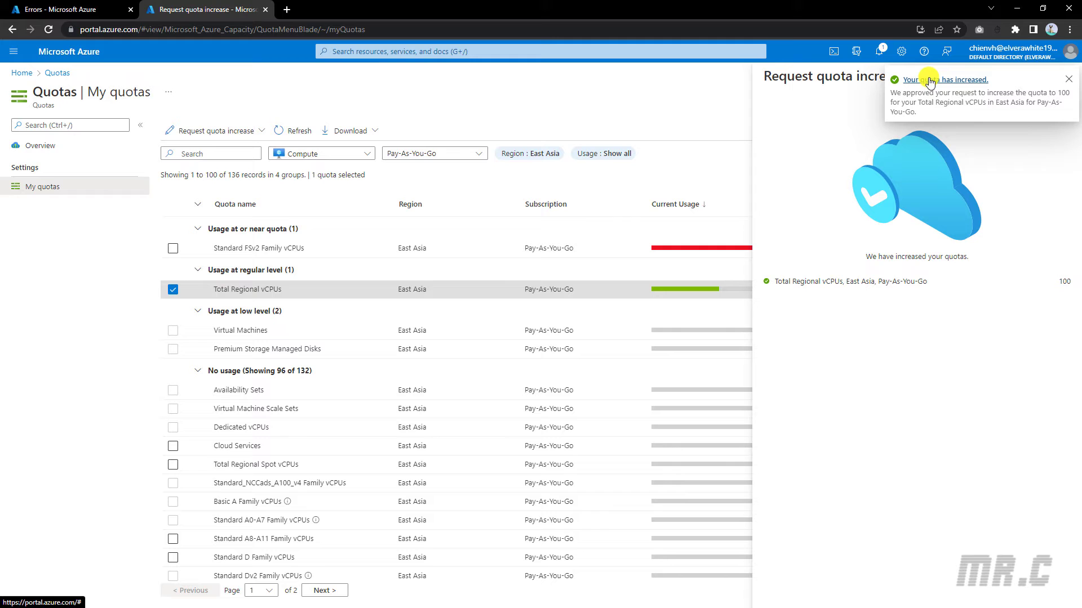
{"action": "left_click", "coordinate": [1064, 77]}
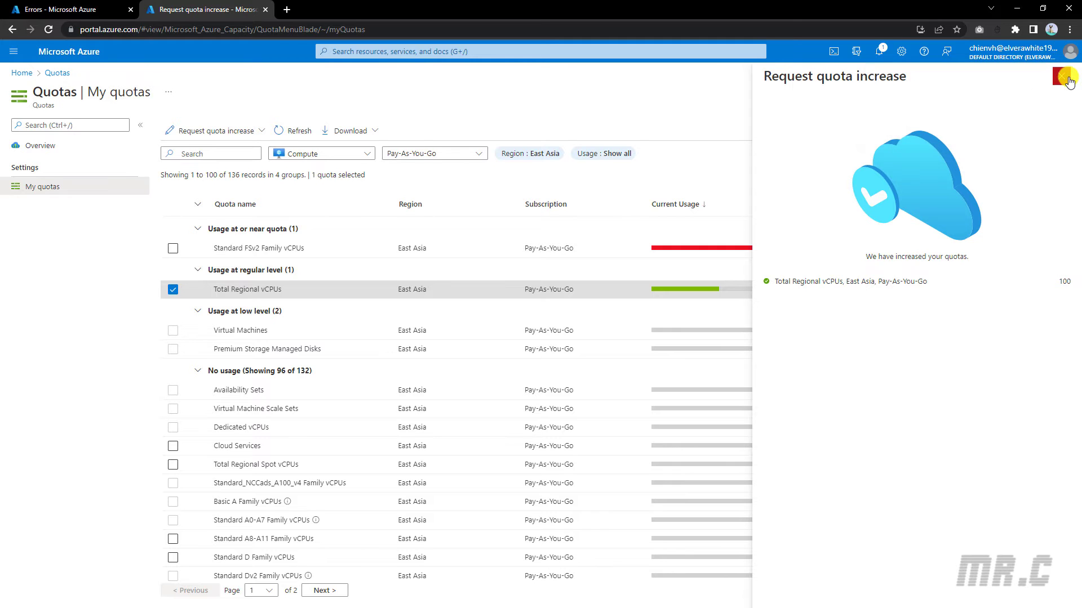
{"action": "left_click", "coordinate": [1061, 81]}
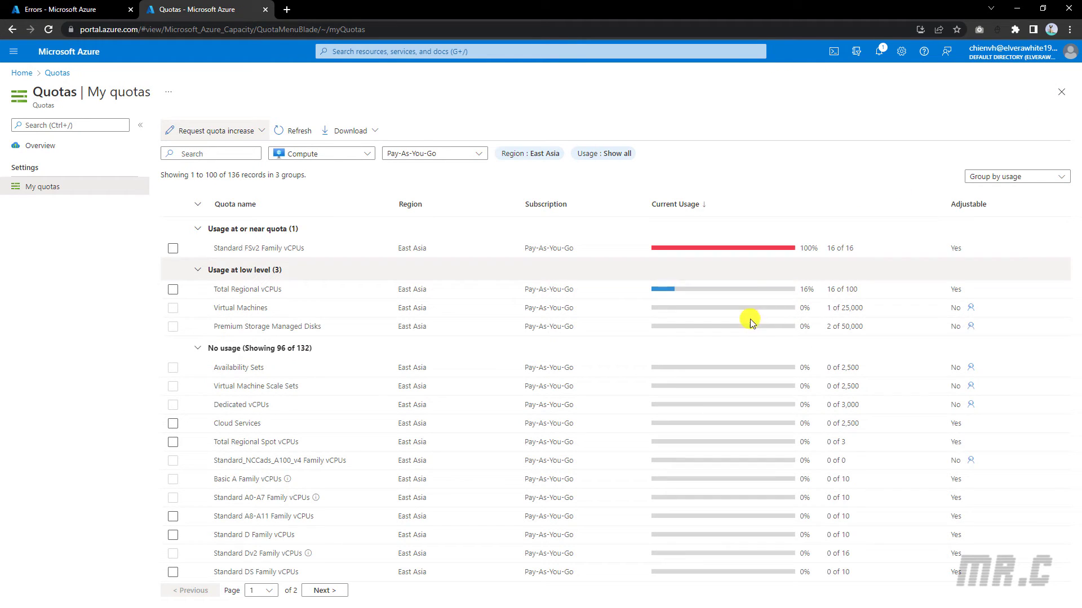
{"action": "mouse_move", "coordinate": [845, 290]}
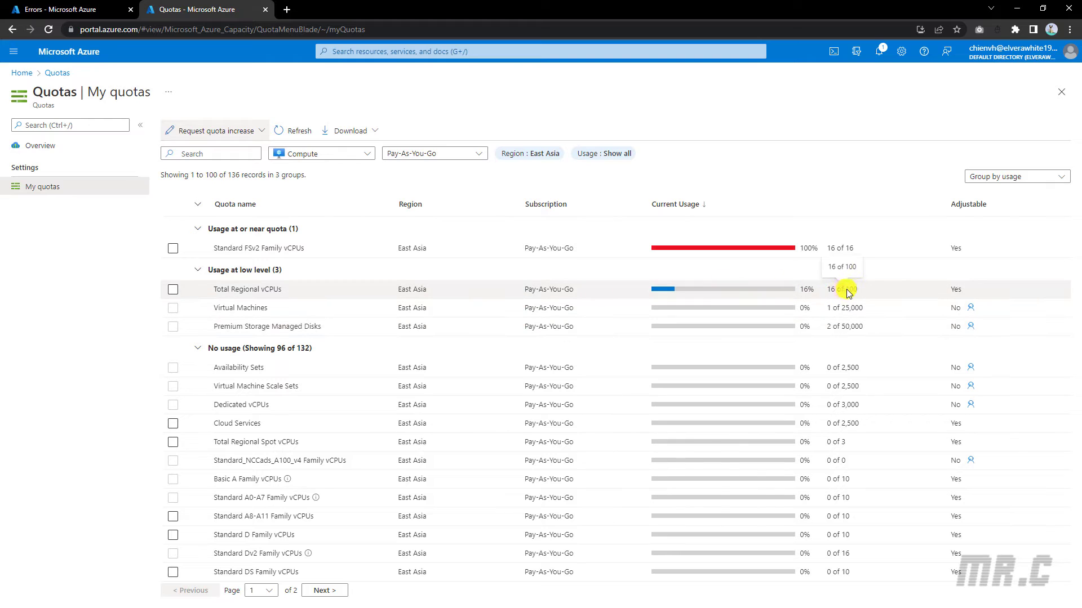
{"action": "mouse_move", "coordinate": [872, 293]}
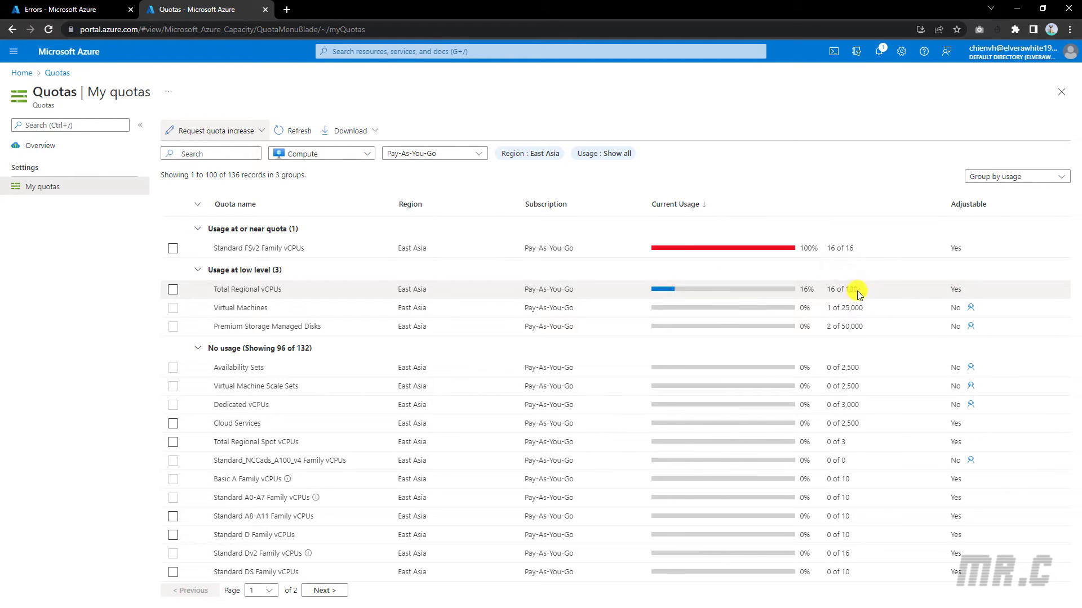
{"action": "mouse_move", "coordinate": [856, 291]}
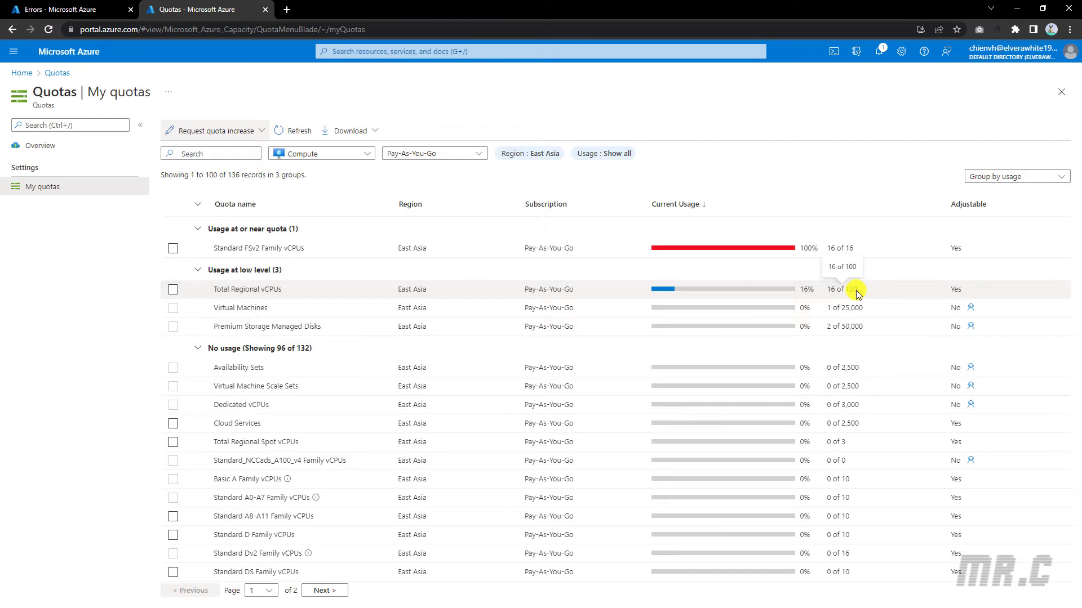
{"action": "mouse_move", "coordinate": [556, 249]}
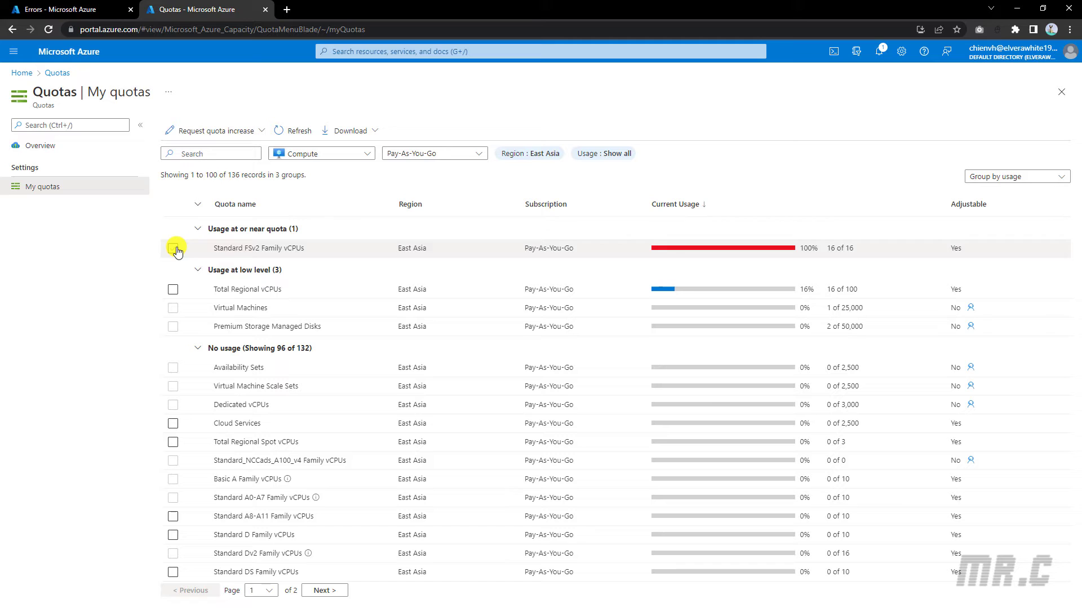
Submit a Standard FSv2 Family vCPUs limit of 100 and close the finished request.
{"action": "left_click", "coordinate": [173, 248]}
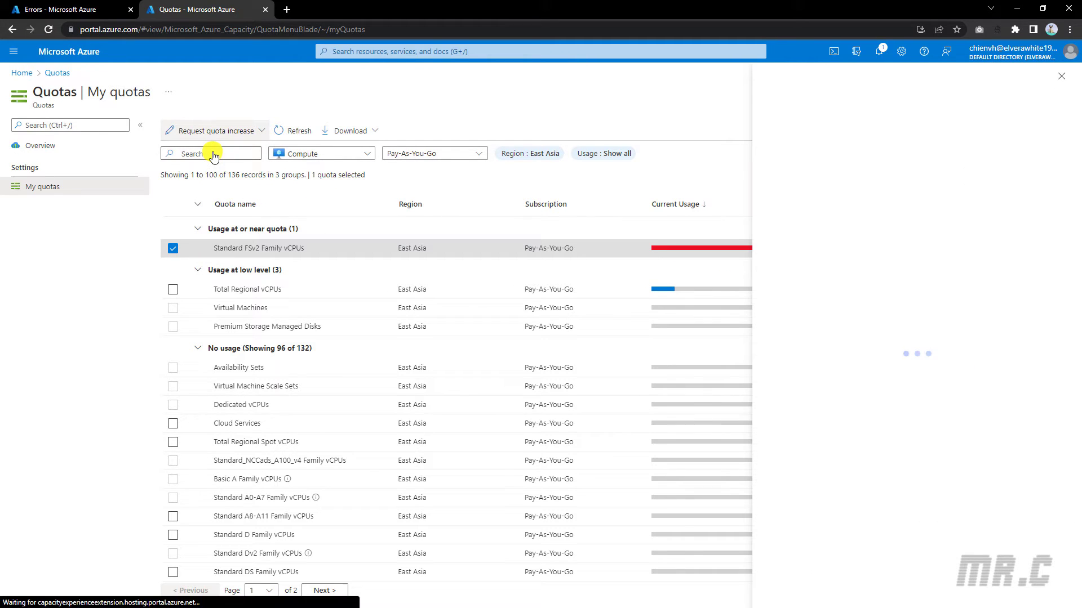
{"action": "left_click", "coordinate": [213, 131]}
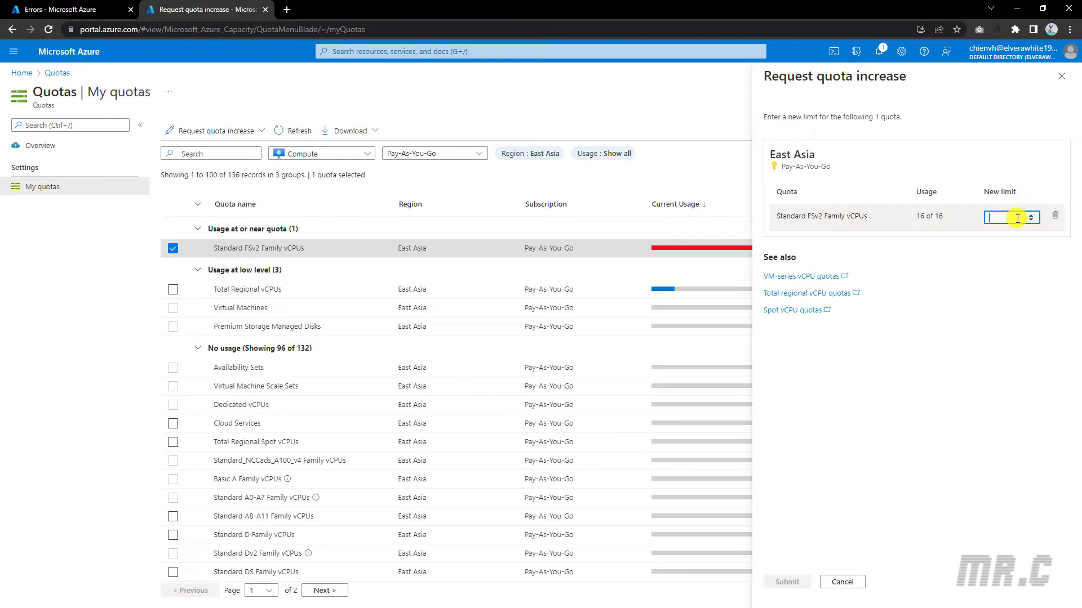
{"action": "type", "text": "100"}
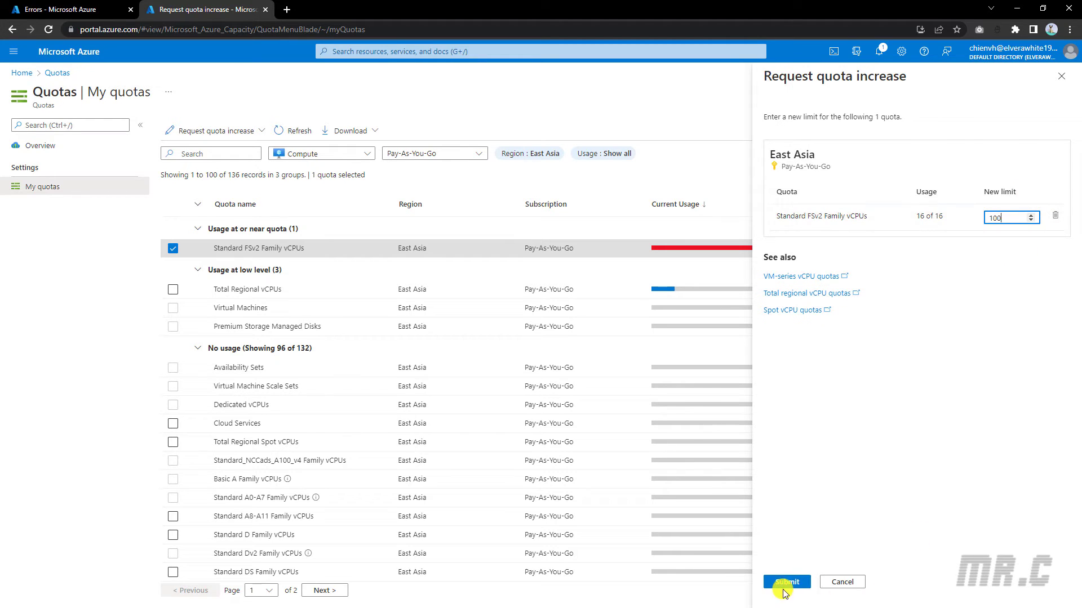
{"action": "left_click", "coordinate": [786, 582]}
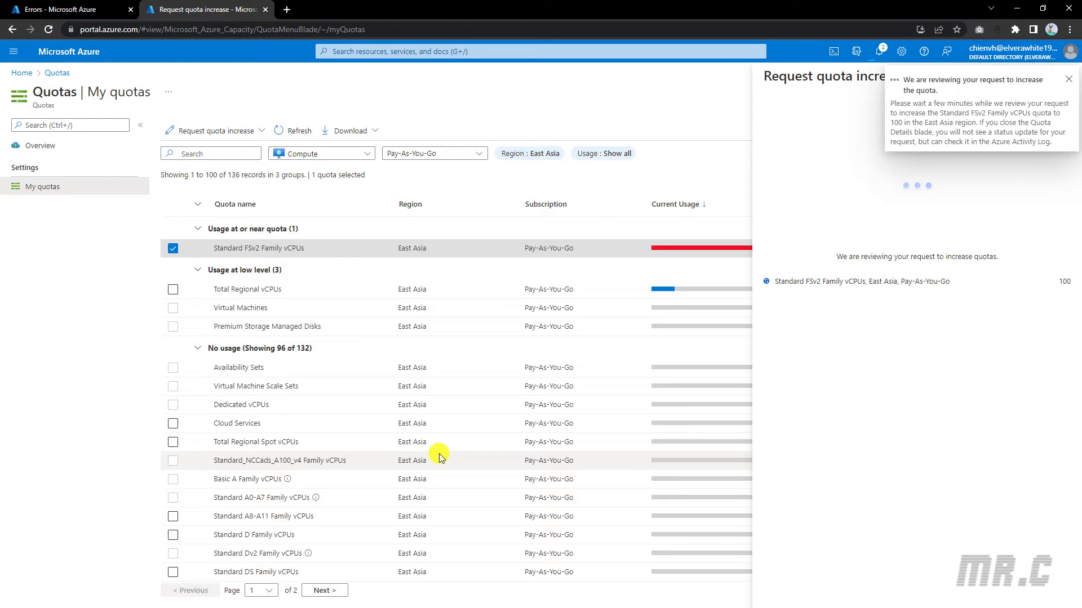
{"action": "mouse_move", "coordinate": [437, 375]}
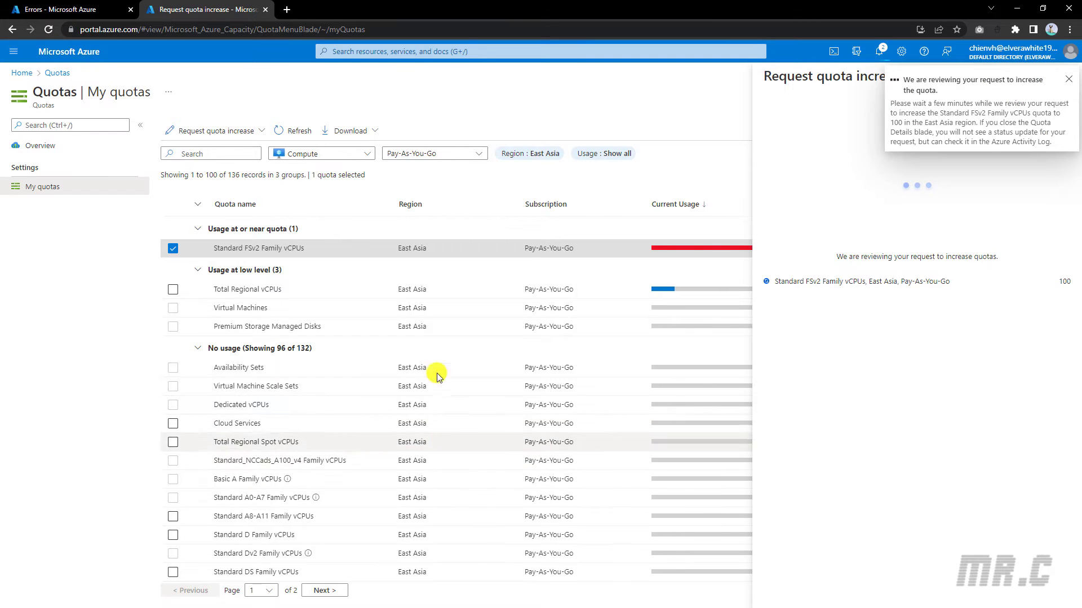
{"action": "scroll", "scroll_direction": "down", "scroll_amount": 3}
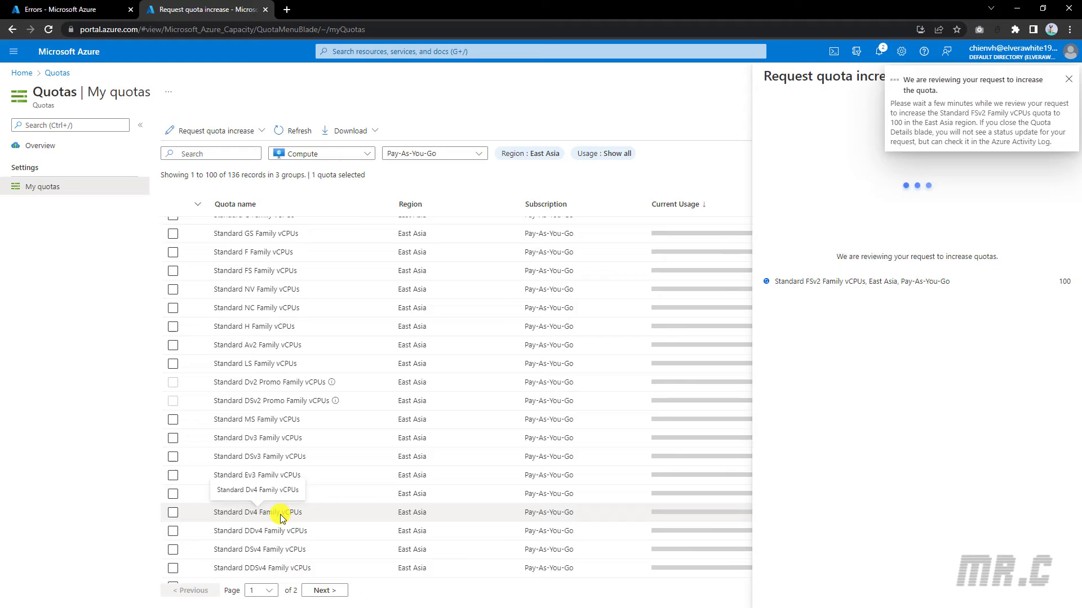
{"action": "left_click", "coordinate": [1069, 78]}
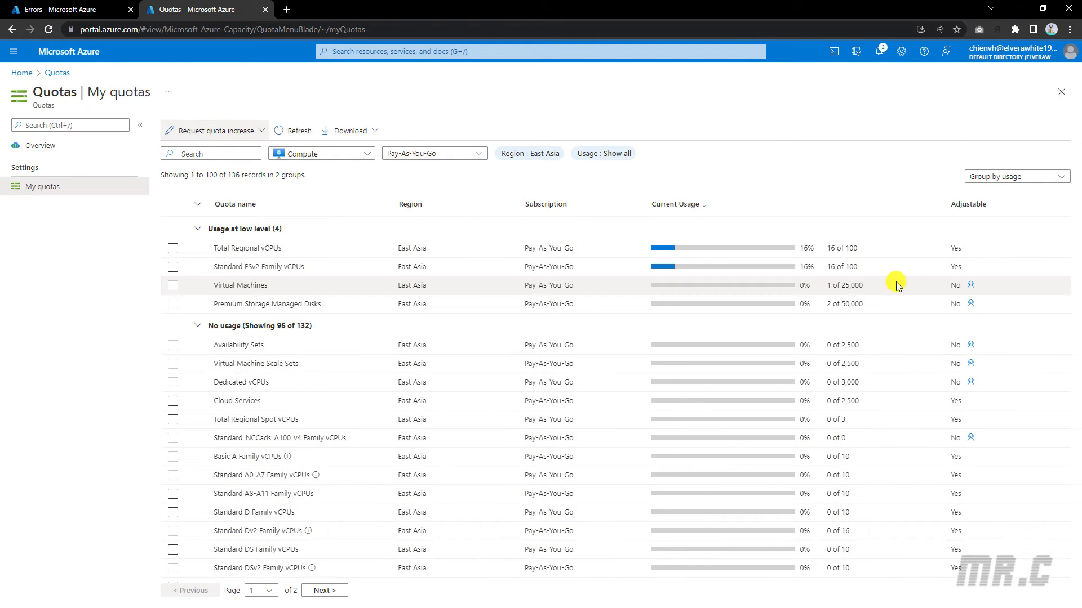
{"action": "mouse_move", "coordinate": [896, 265]}
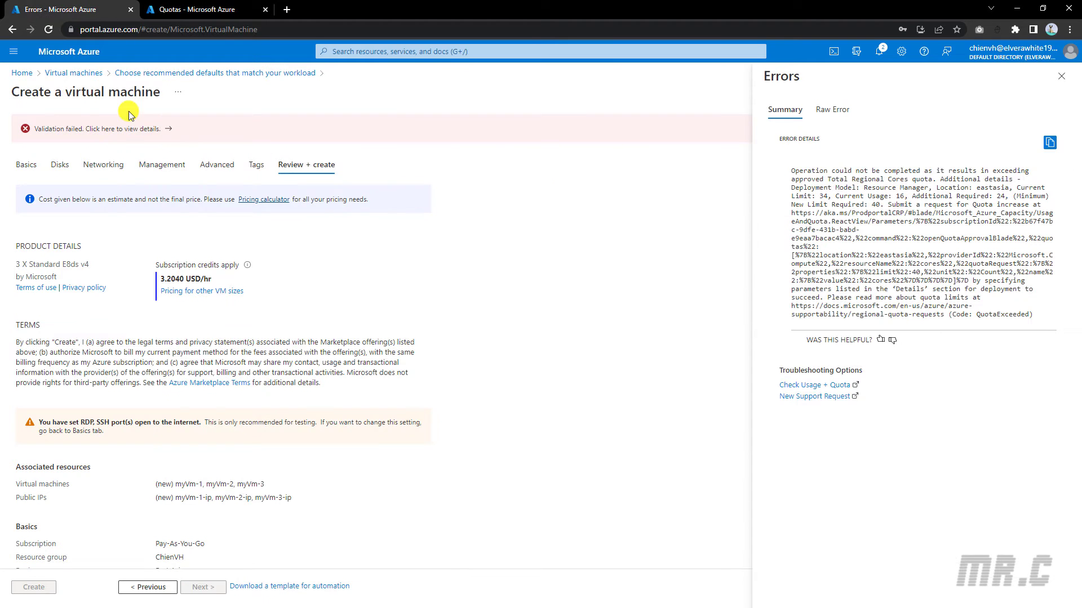
{"action": "mouse_move", "coordinate": [1062, 76]}
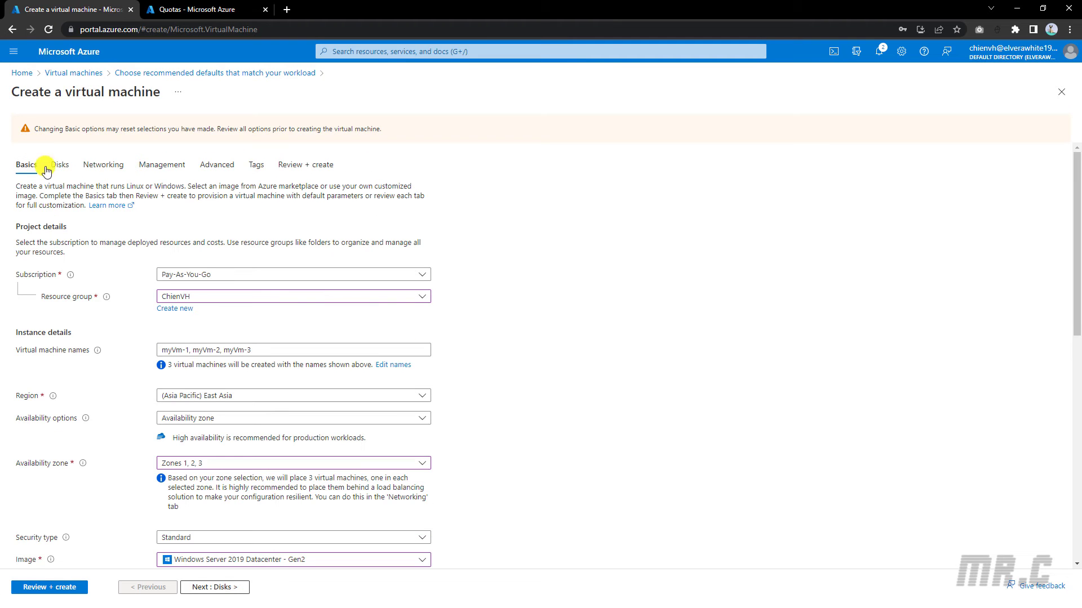
Rerun Review + create validation for the E8ds v4 VMs and open the failure details.
{"action": "left_click", "coordinate": [305, 163]}
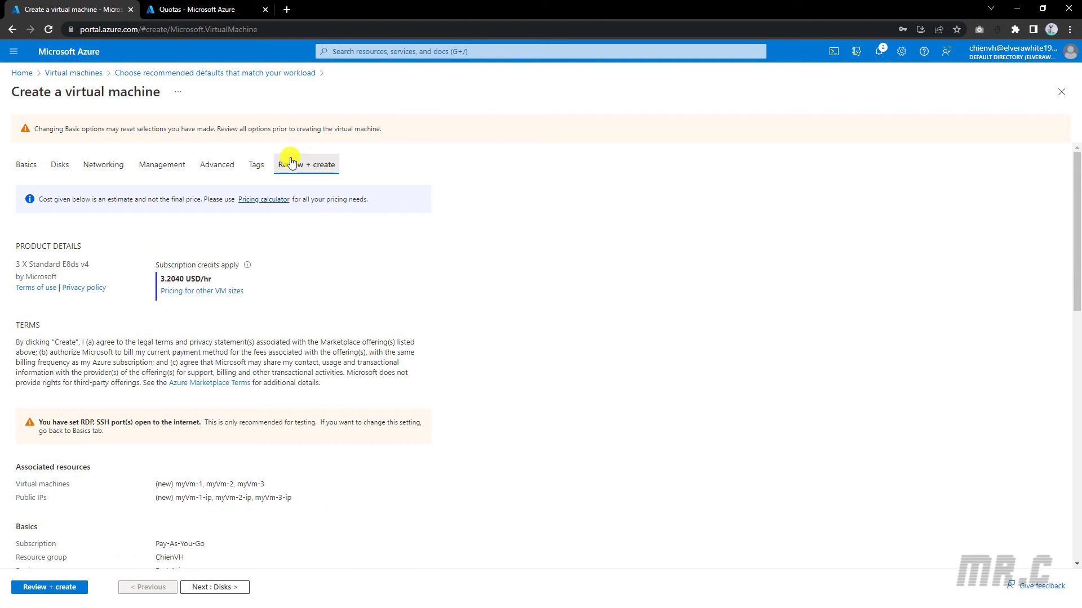
{"action": "left_click", "coordinate": [305, 164]}
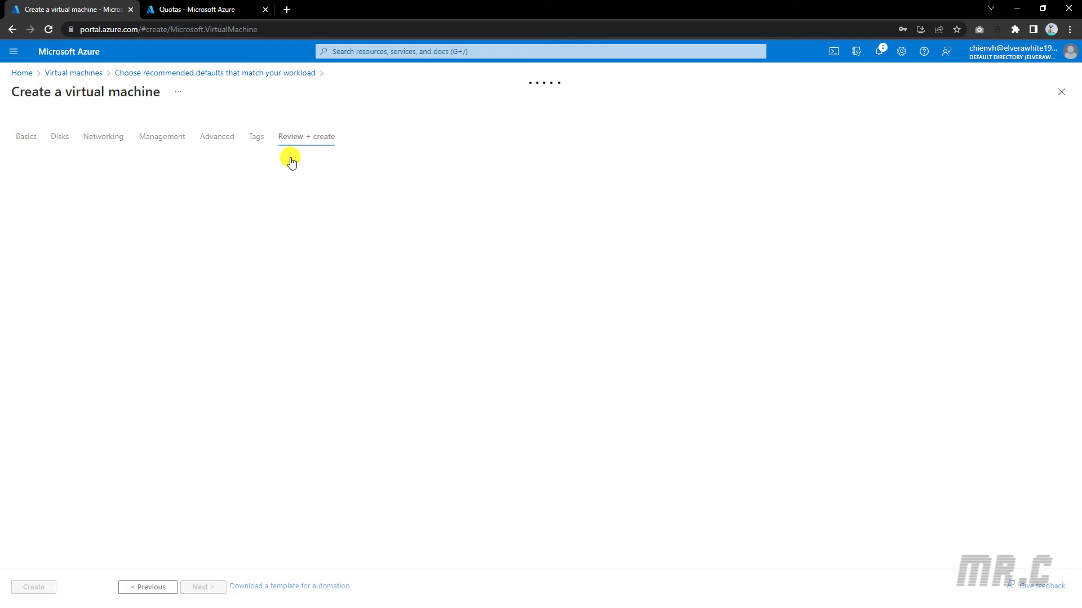
{"action": "left_click", "coordinate": [306, 136]}
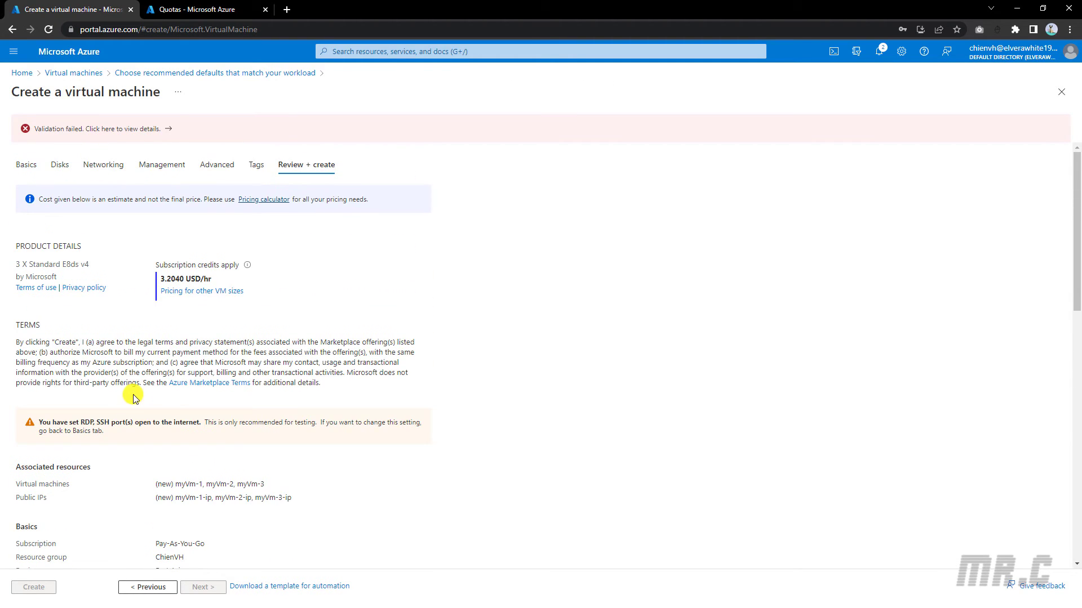
{"action": "left_click", "coordinate": [124, 128]}
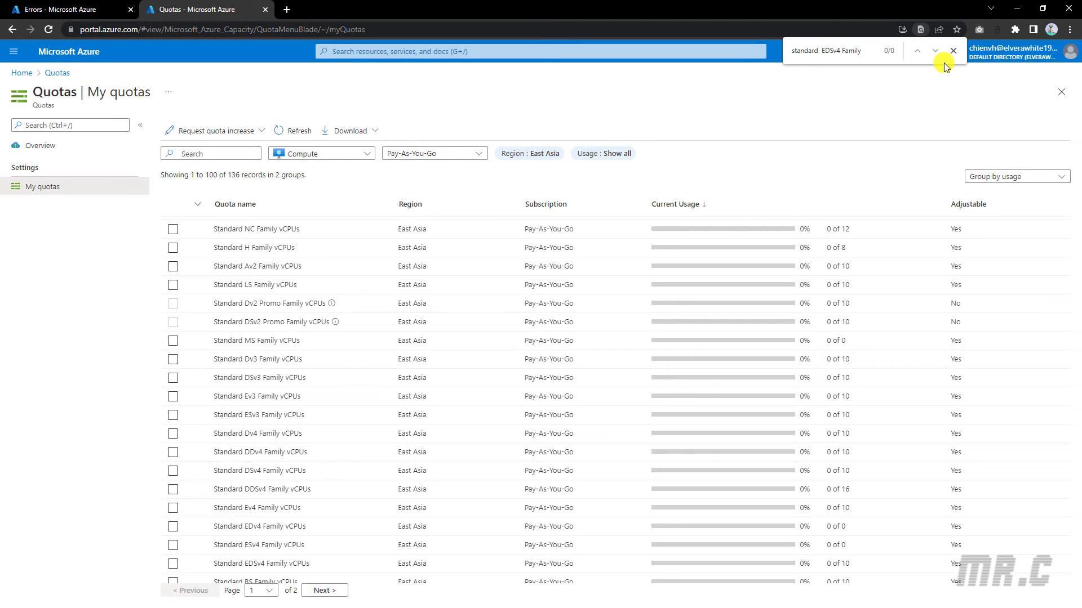
Filter quotas to EDSv4 (0 of 10) and return to the error details.
{"action": "key", "text": "Backspace"}
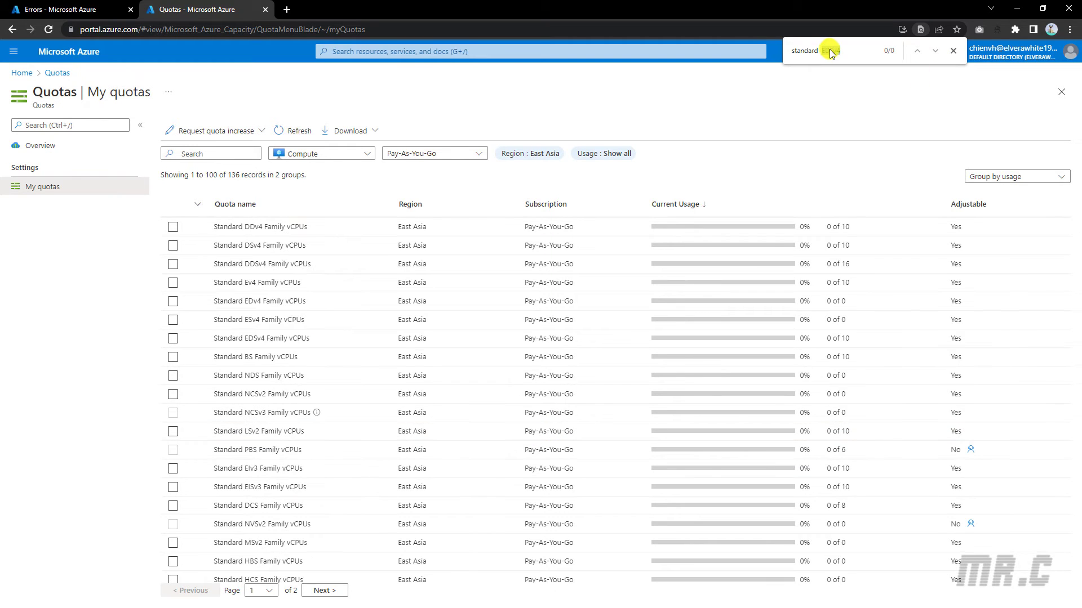
{"action": "type", "text": "EDSv4"}
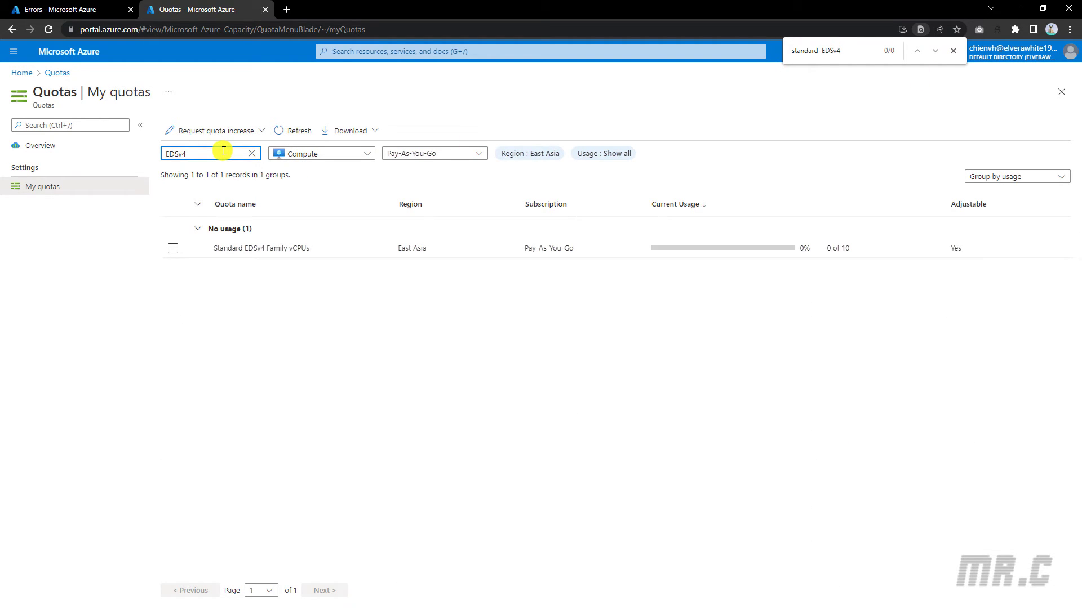
{"action": "mouse_move", "coordinate": [744, 248]}
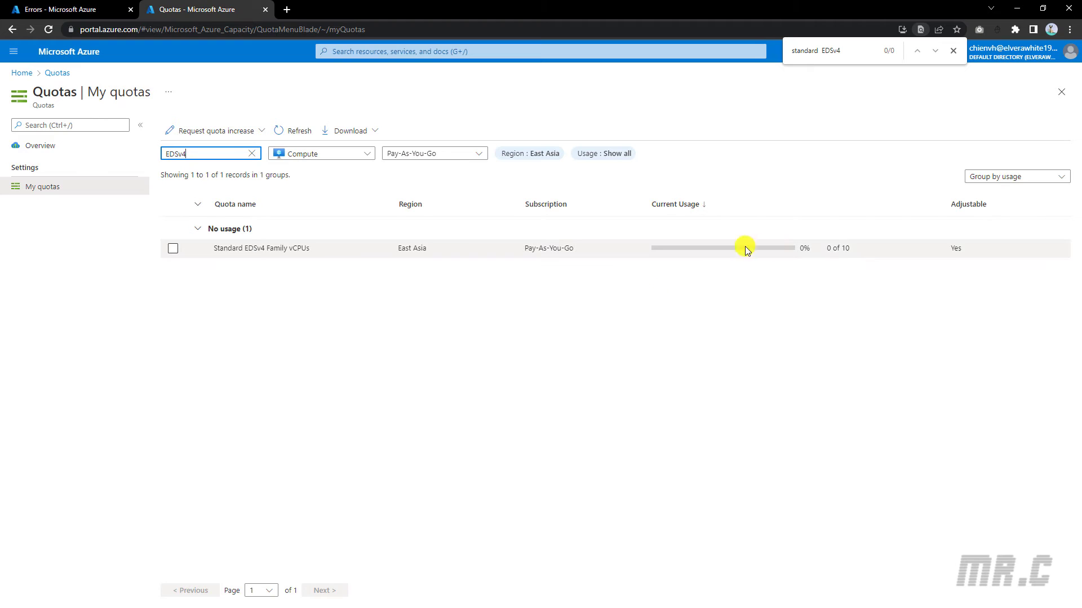
{"action": "mouse_move", "coordinate": [845, 251]}
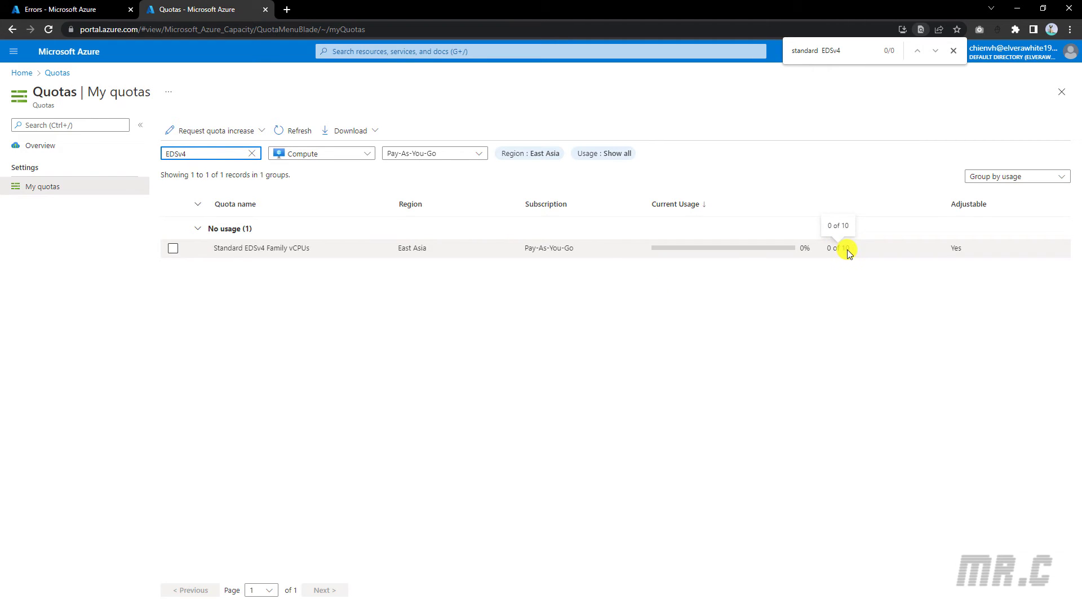
{"action": "left_click", "coordinate": [173, 248]}
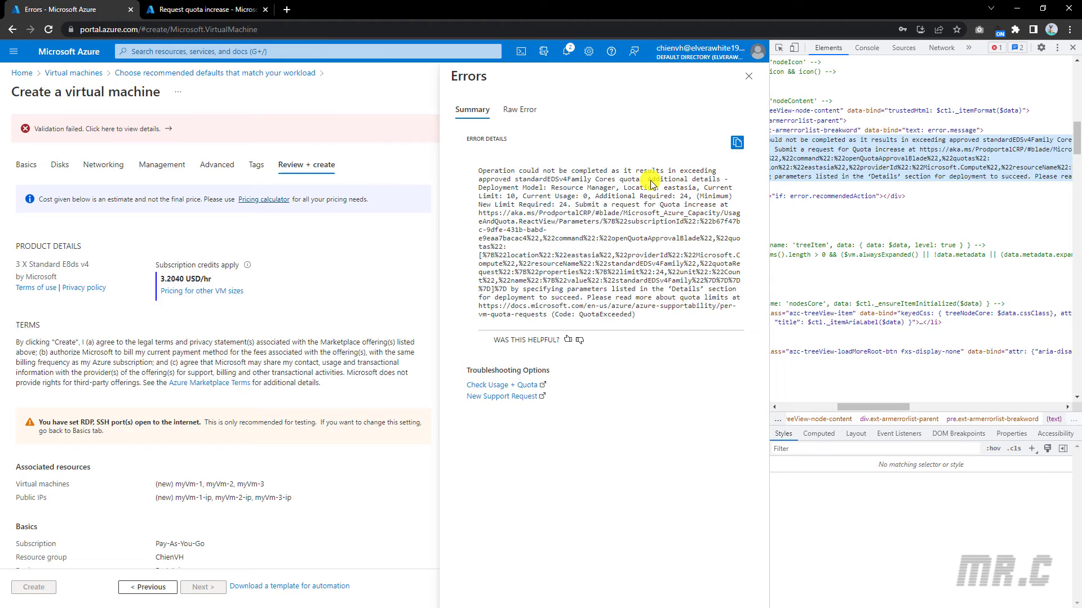
Submit a new Standard EDSv4 Family vCPUs limit of 50 and dismiss the approval toast.
{"action": "left_click", "coordinate": [217, 10]}
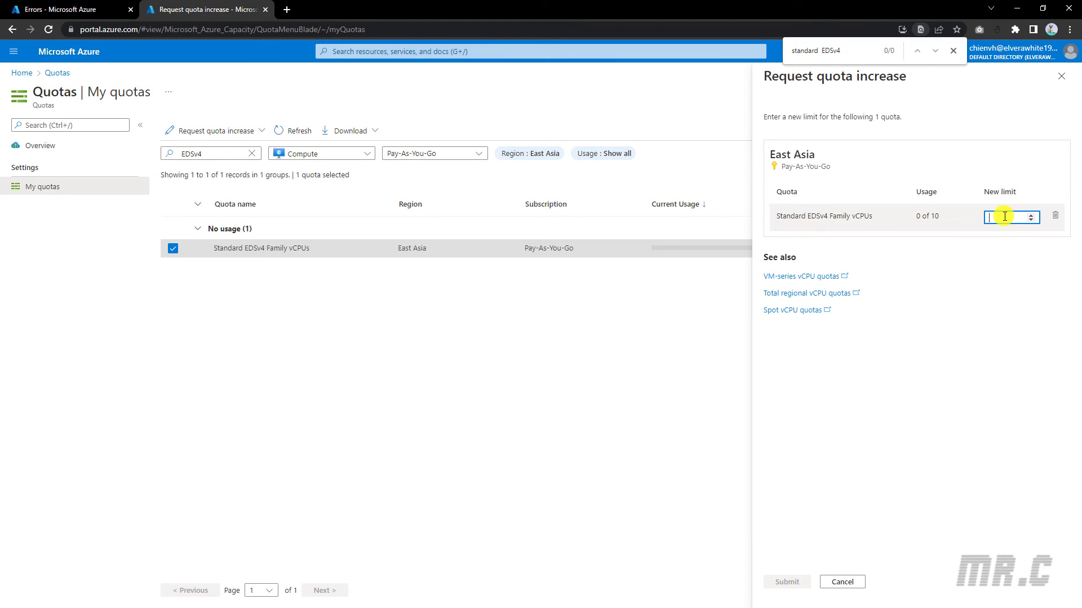
{"action": "type", "text": "5"}
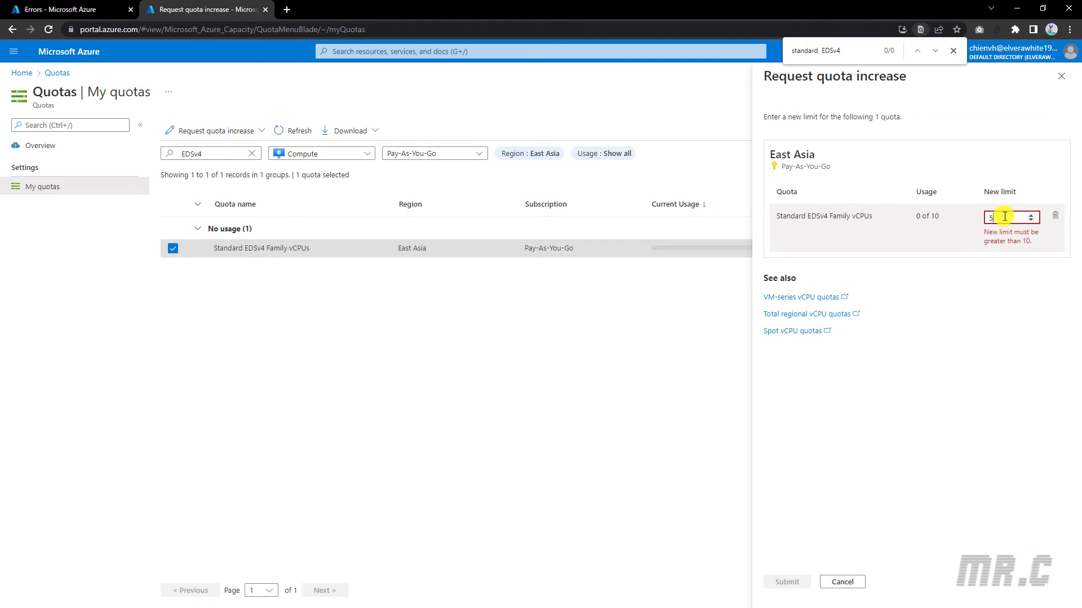
{"action": "left_click", "coordinate": [787, 582]}
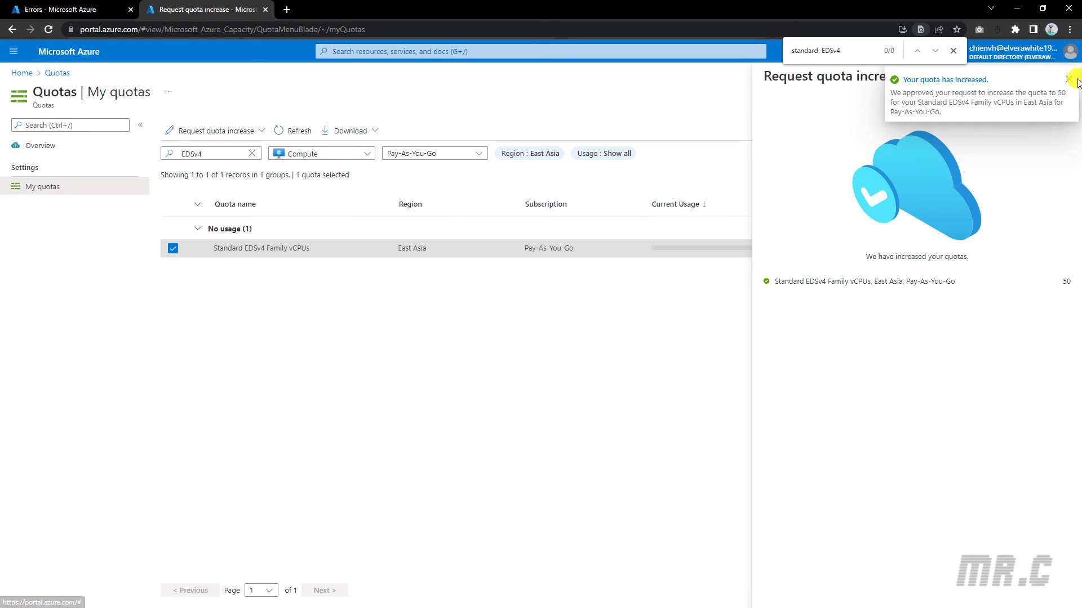
{"action": "left_click", "coordinate": [1070, 82]}
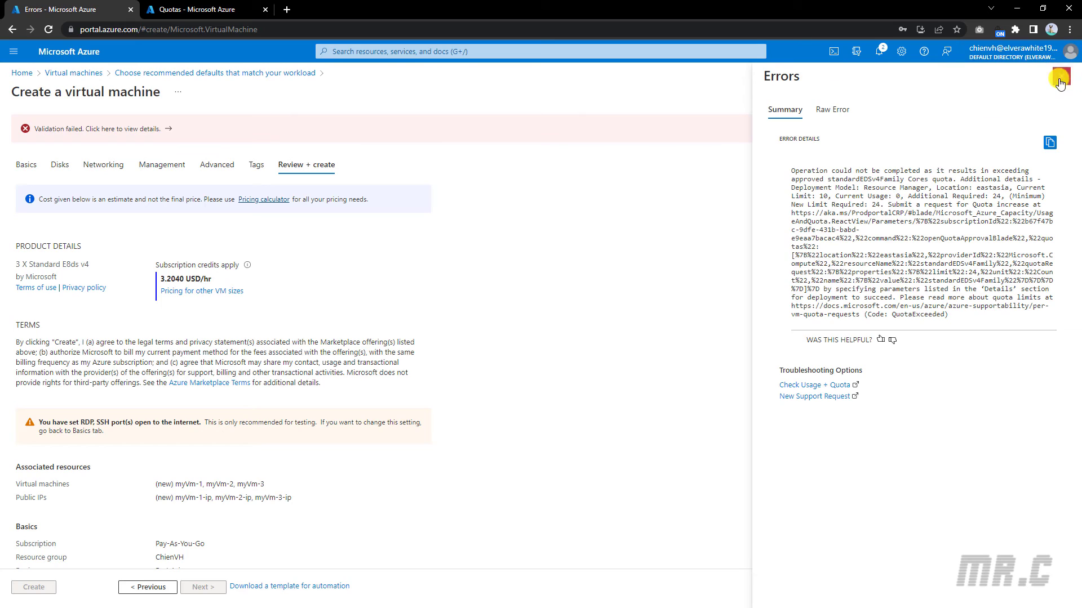
Close the error pane, go back, and rerun Review + create until validation passes.
{"action": "left_click", "coordinate": [1061, 79]}
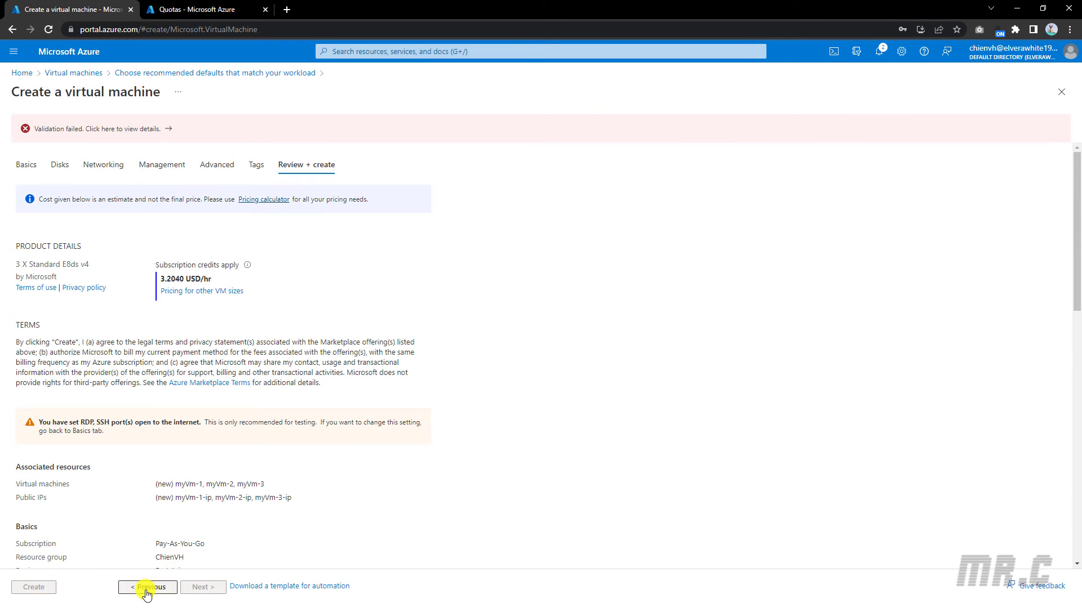
{"action": "left_click", "coordinate": [144, 586]}
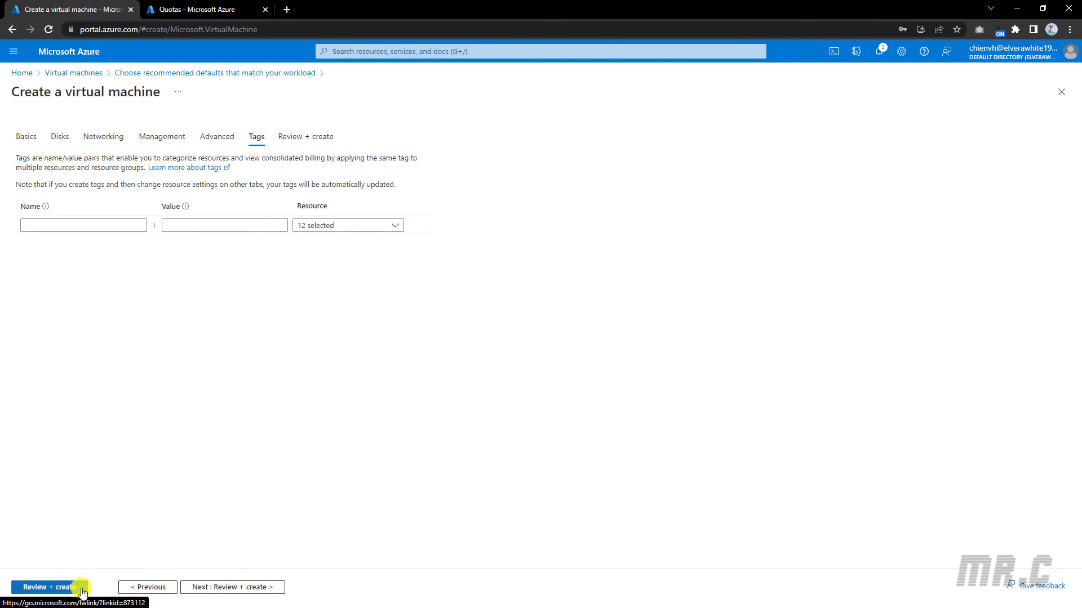
{"action": "left_click", "coordinate": [50, 587]}
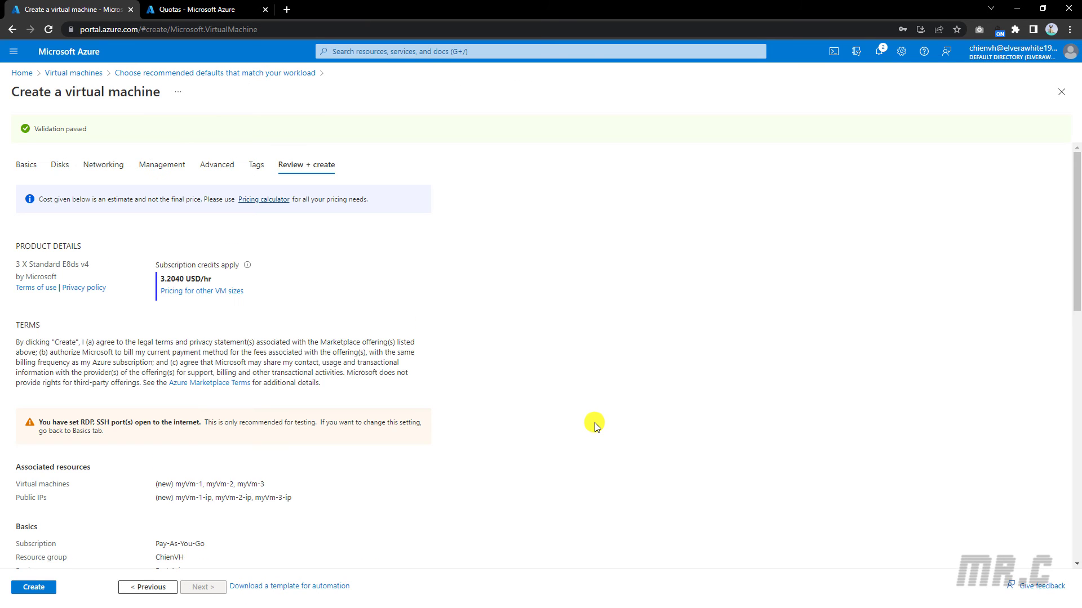
{"action": "mouse_move", "coordinate": [209, 292]}
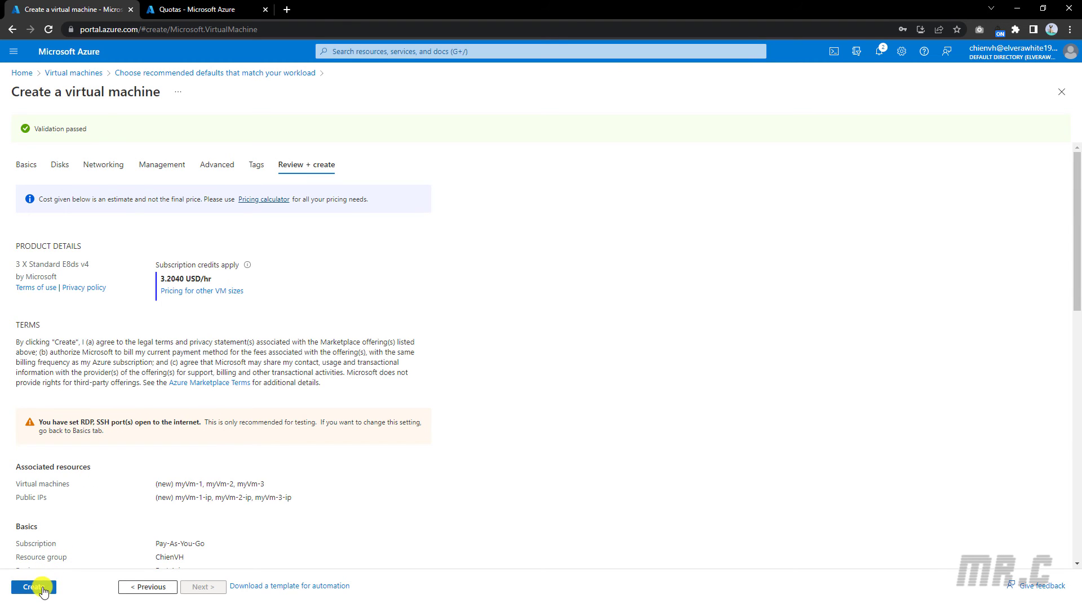
Create the three VMs in resource group ChienVH and dismiss the success notification.
{"action": "left_click", "coordinate": [26, 587]}
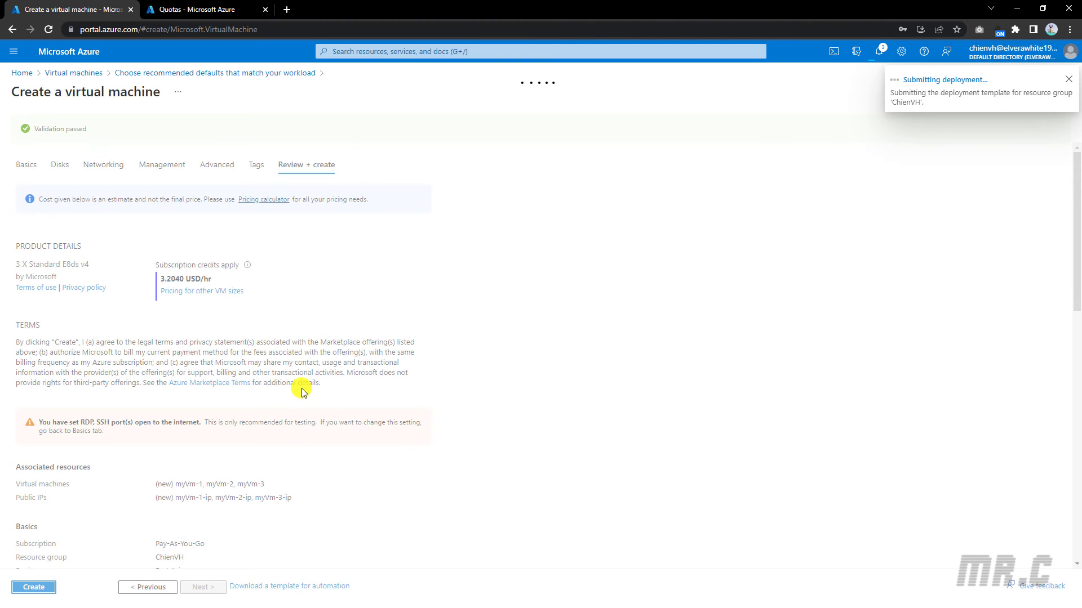
{"action": "left_click", "coordinate": [28, 587]}
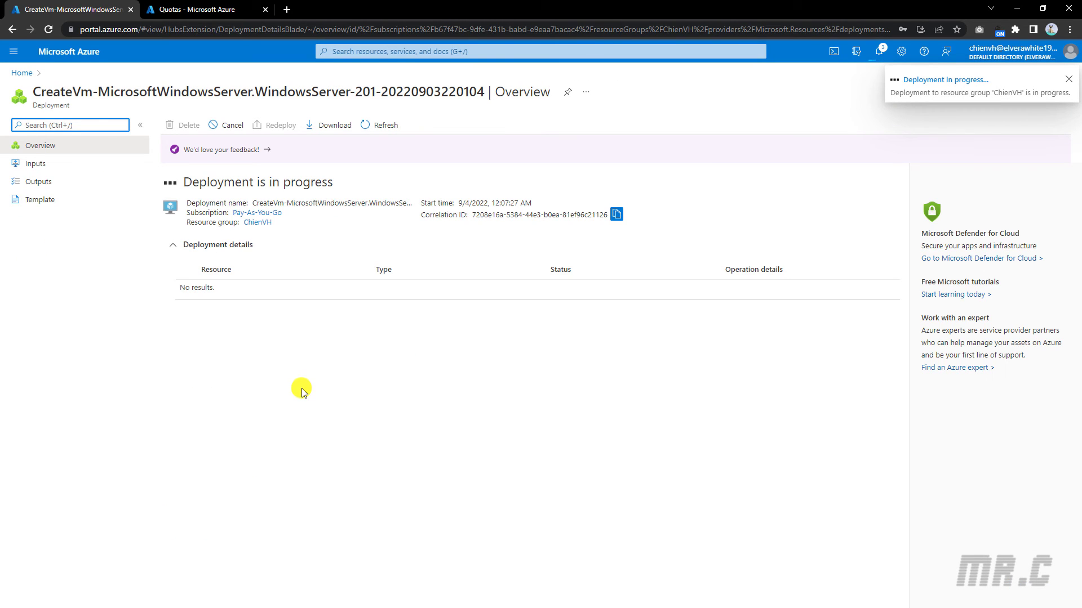
{"action": "left_click", "coordinate": [1068, 78]}
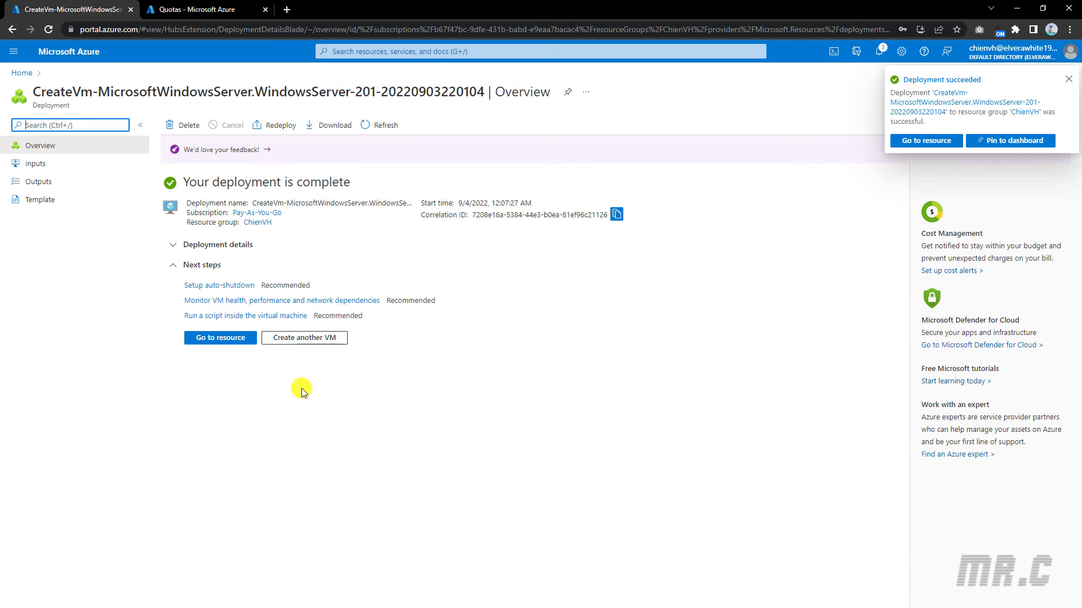
{"action": "left_click", "coordinate": [1068, 78]}
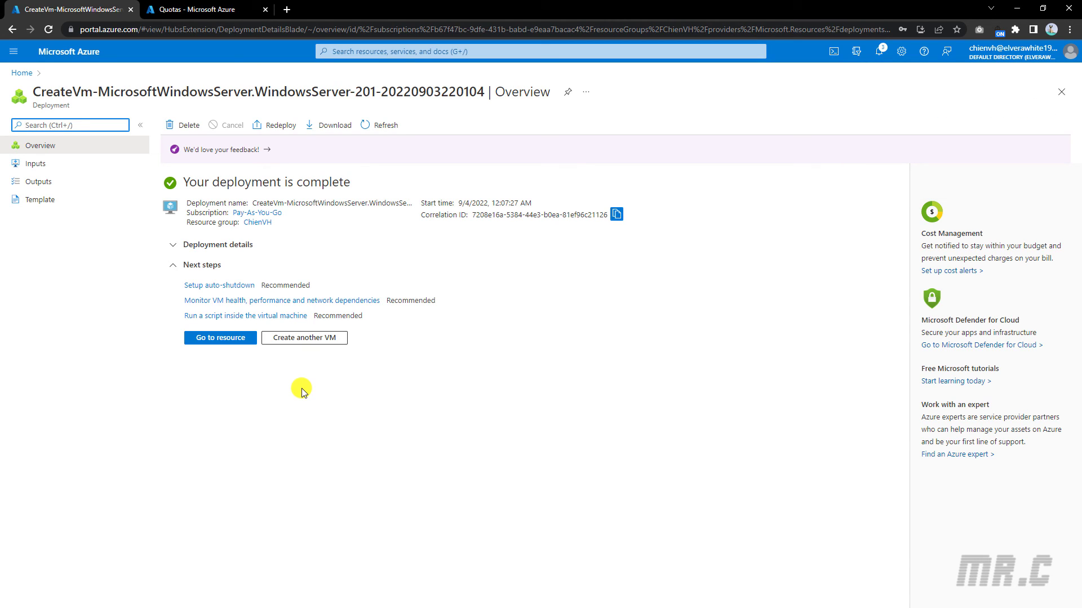